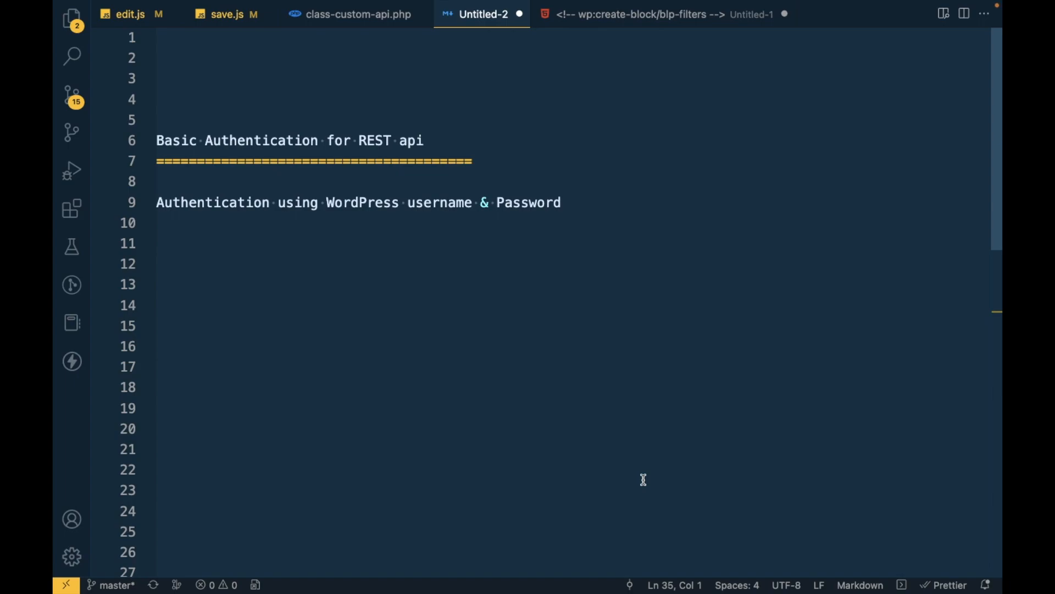
{"action": "mouse_move", "coordinate": [452, 285]}
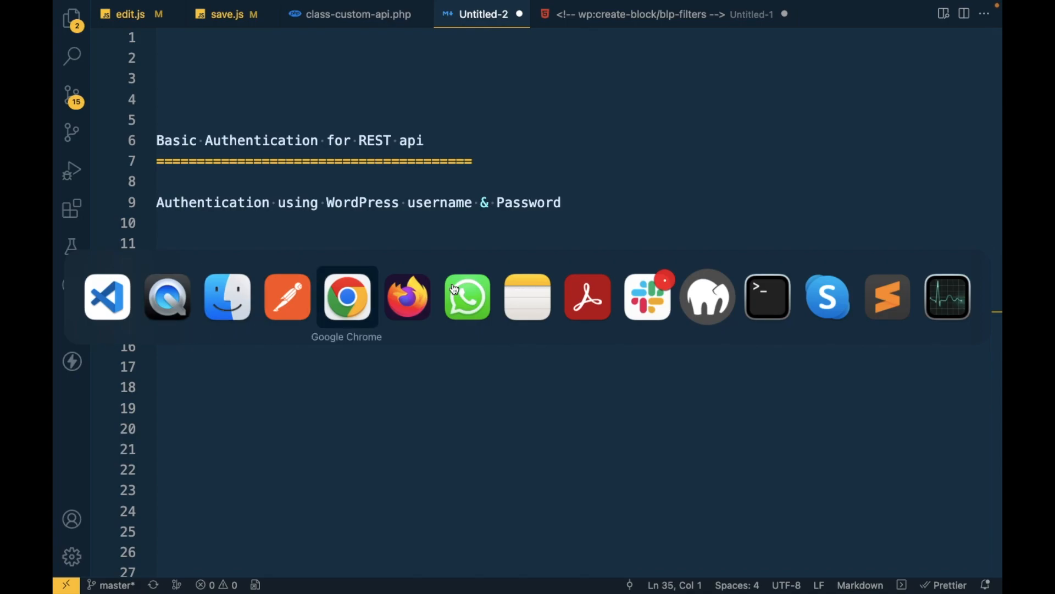
- Bring Chrome forward to the JWT Authentication episode in the WordPress REST API playlist
{"action": "left_click", "coordinate": [347, 297]}
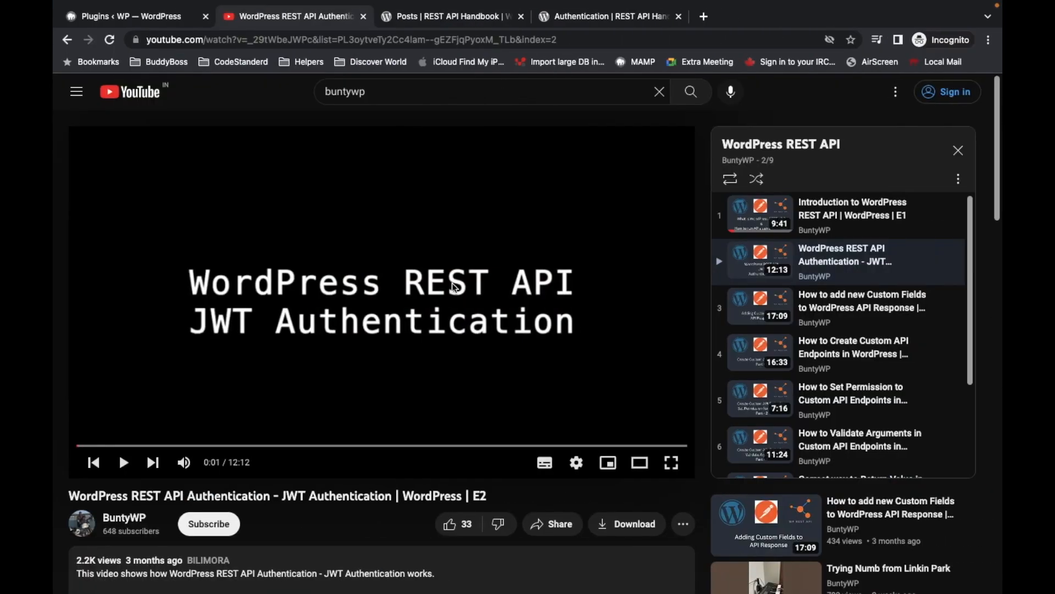
{"action": "mouse_move", "coordinate": [525, 186]}
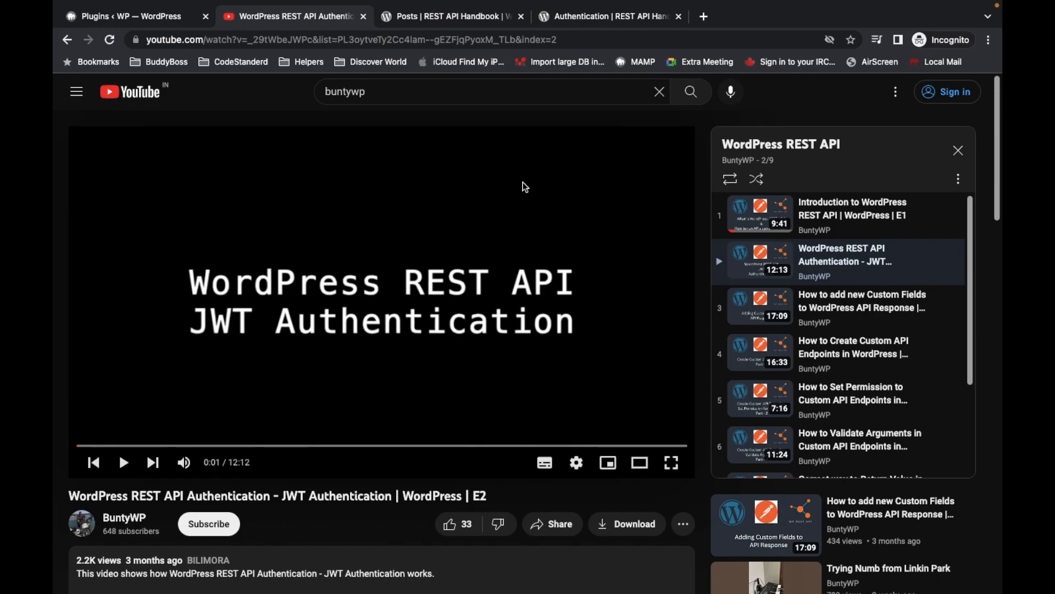
{"action": "mouse_move", "coordinate": [55, 321]}
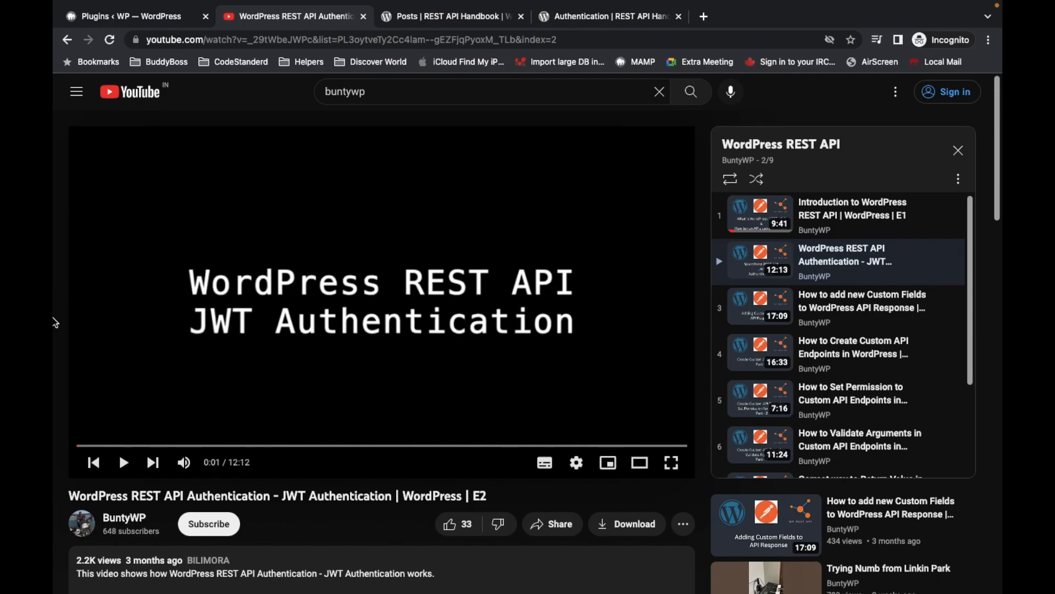
{"action": "mouse_move", "coordinate": [380, 304]}
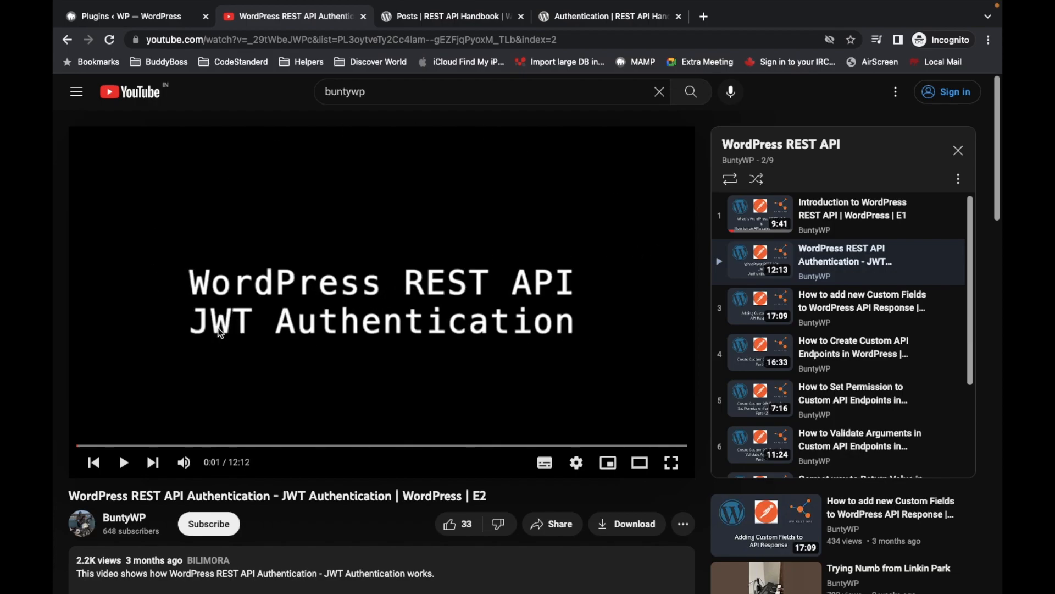
{"action": "mouse_move", "coordinate": [453, 230]}
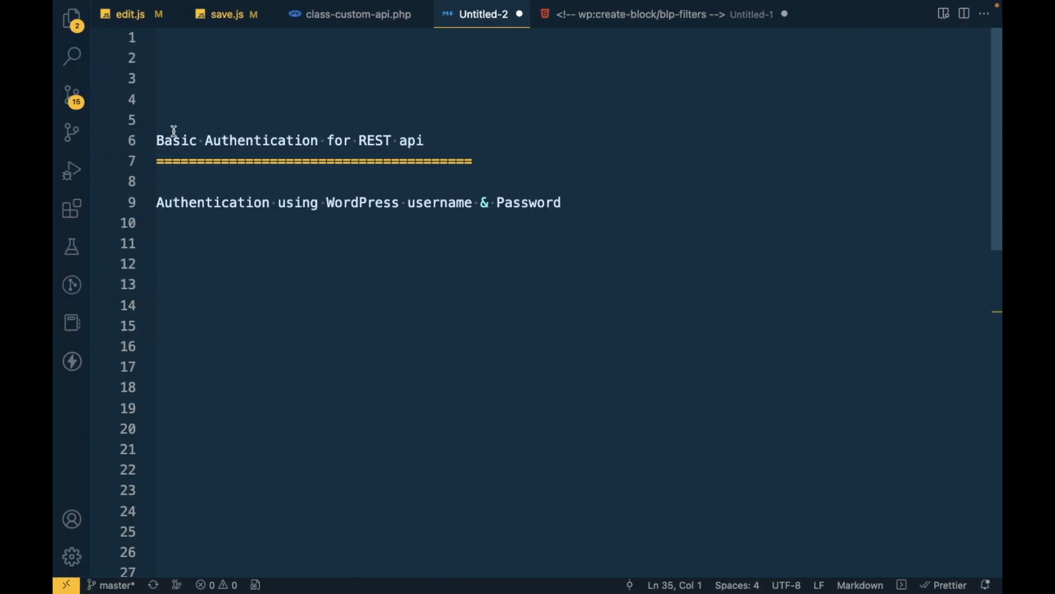
- Highlight 'Basic Authentication' in the notes and scroll down to 'Why We need authentication?'
{"action": "left_click_drag", "start_coordinate": [156, 140], "coordinate": [320, 140]}
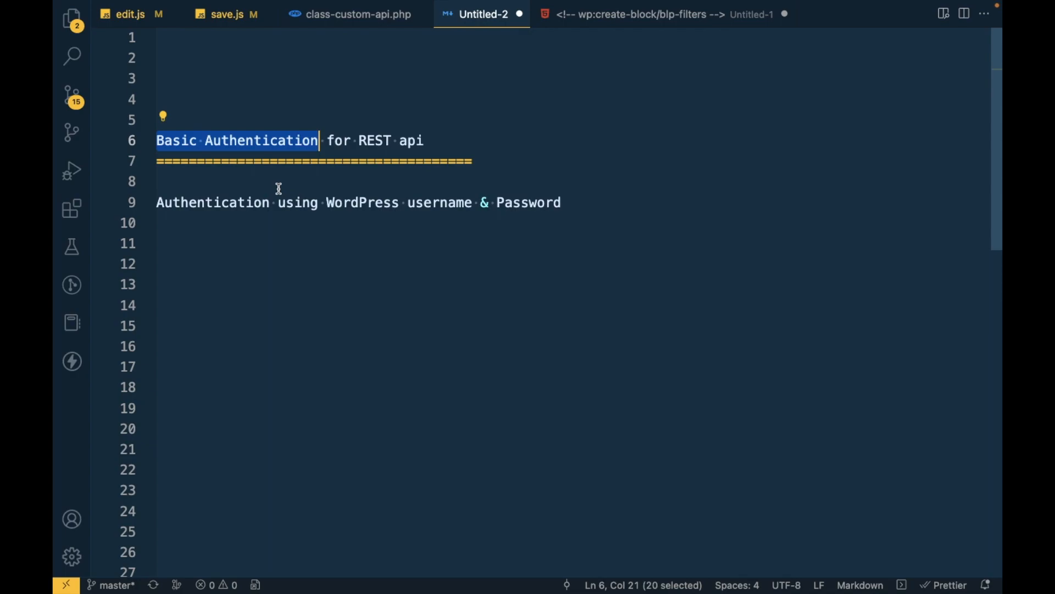
{"action": "mouse_move", "coordinate": [485, 295]}
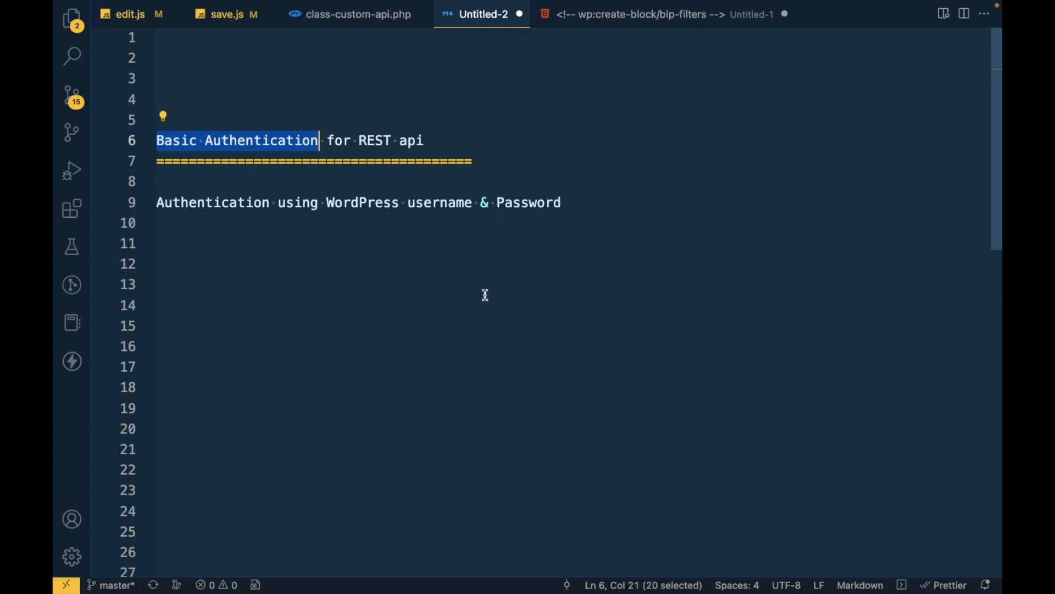
{"action": "mouse_move", "coordinate": [431, 203]}
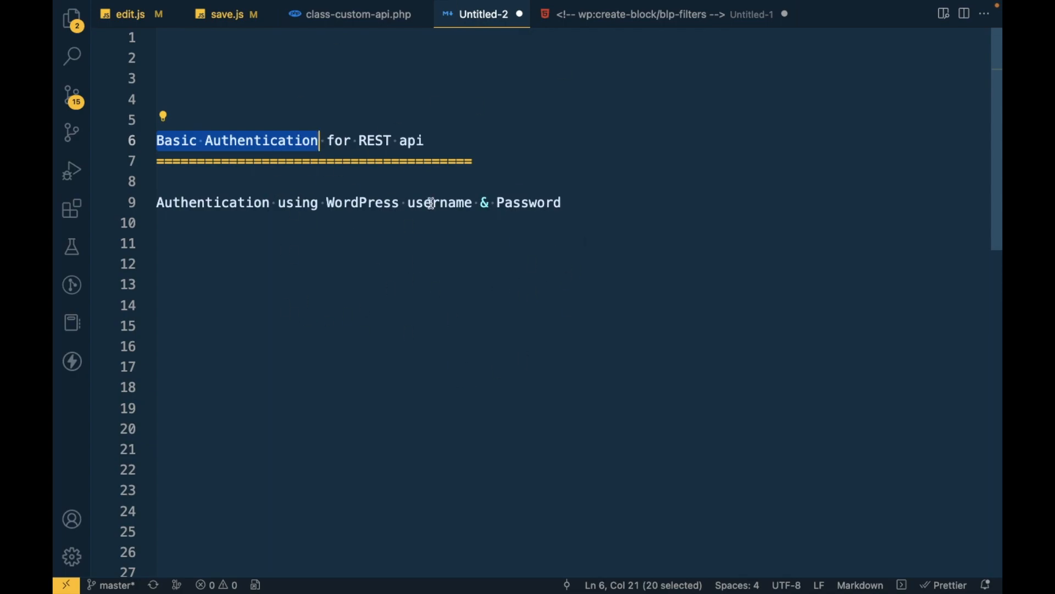
{"action": "mouse_move", "coordinate": [411, 252]}
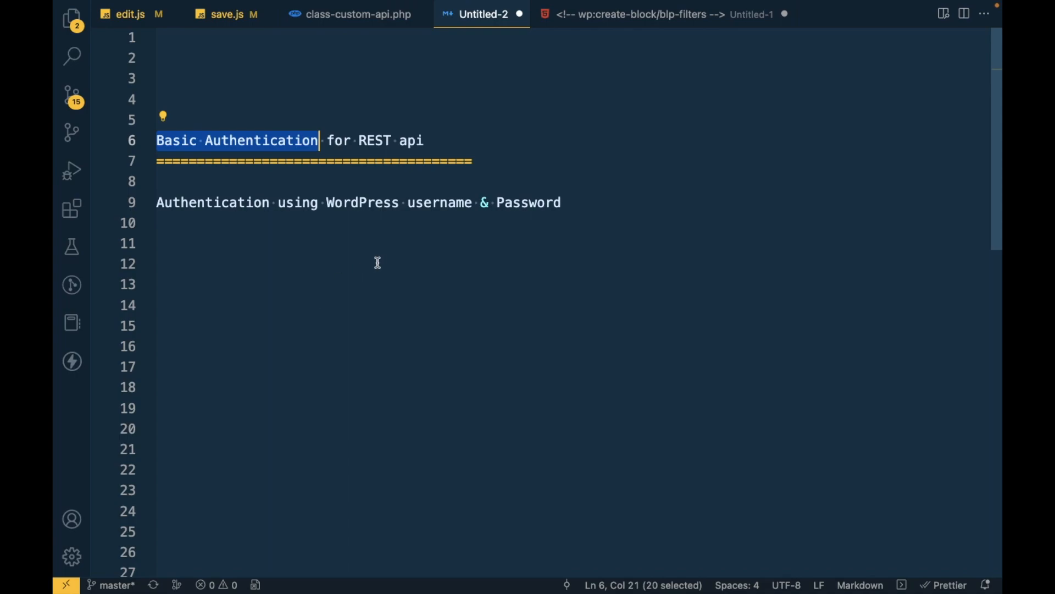
{"action": "scroll", "scroll_direction": "down", "scroll_amount": 3}
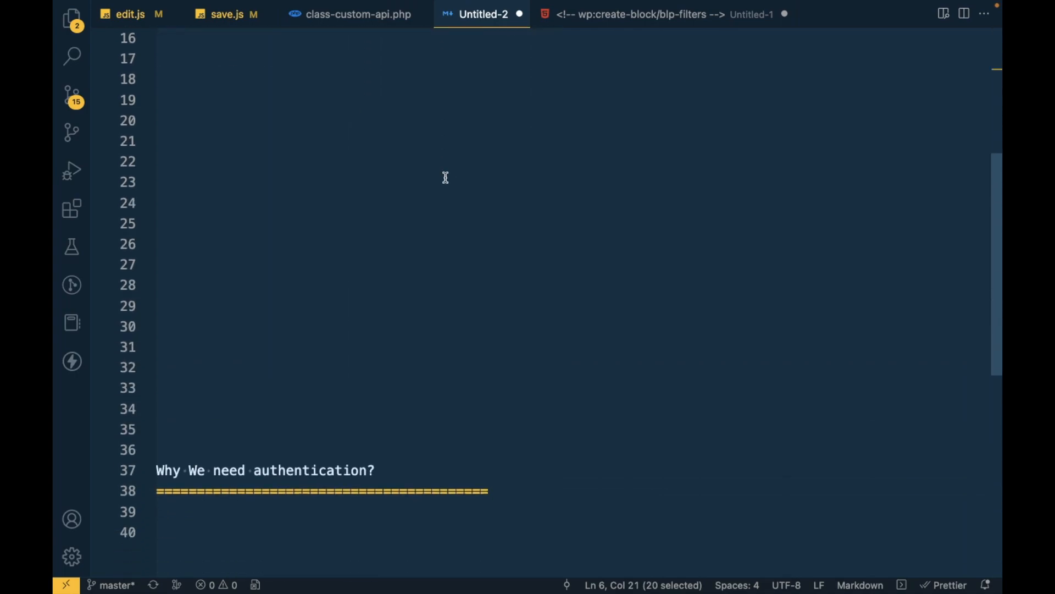
{"action": "scroll", "scroll_direction": "down", "scroll_amount": 3}
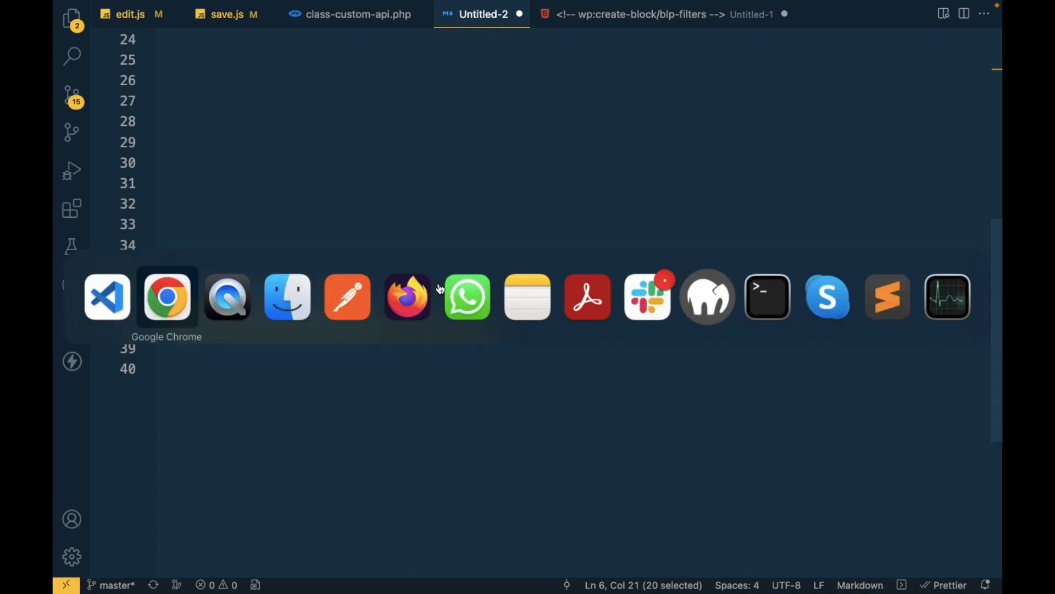
- In WordPress admin, start a new blank post, then move to the All Posts list
{"action": "left_click", "coordinate": [166, 296]}
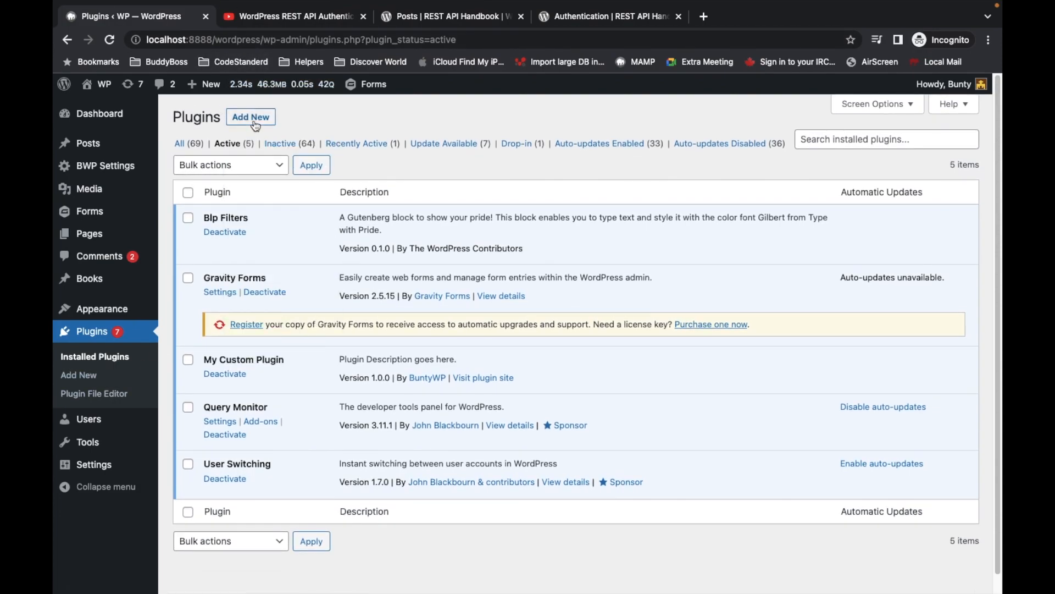
{"action": "mouse_move", "coordinate": [90, 210]}
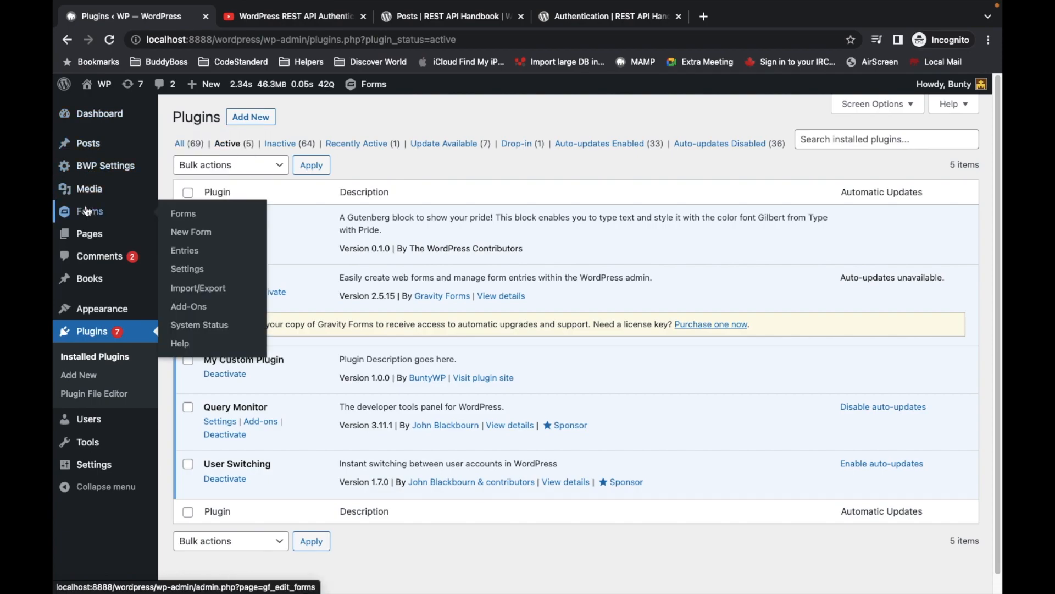
{"action": "mouse_move", "coordinate": [87, 143]}
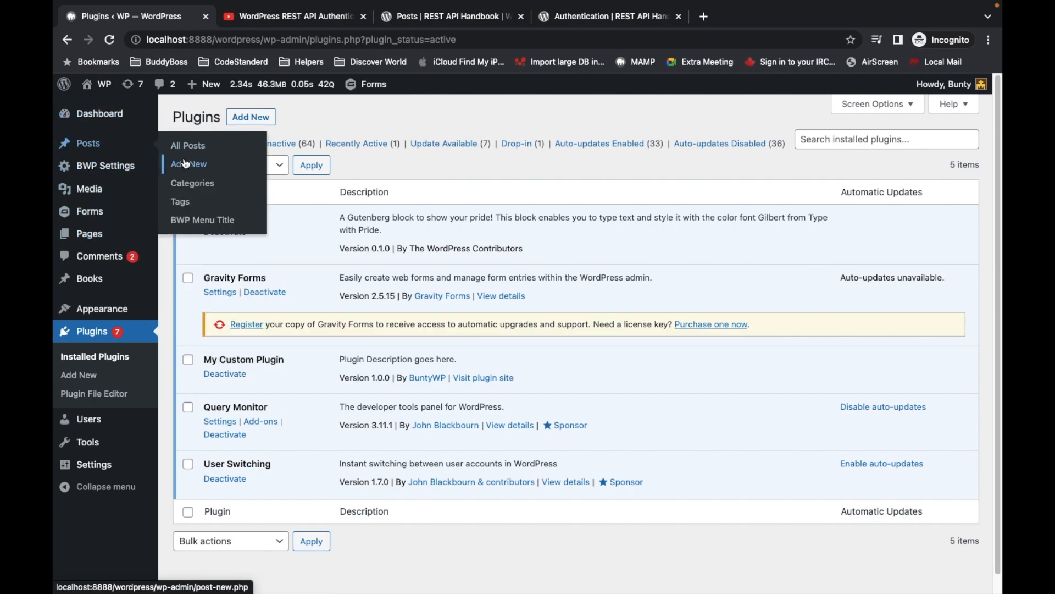
{"action": "left_click", "coordinate": [190, 164]}
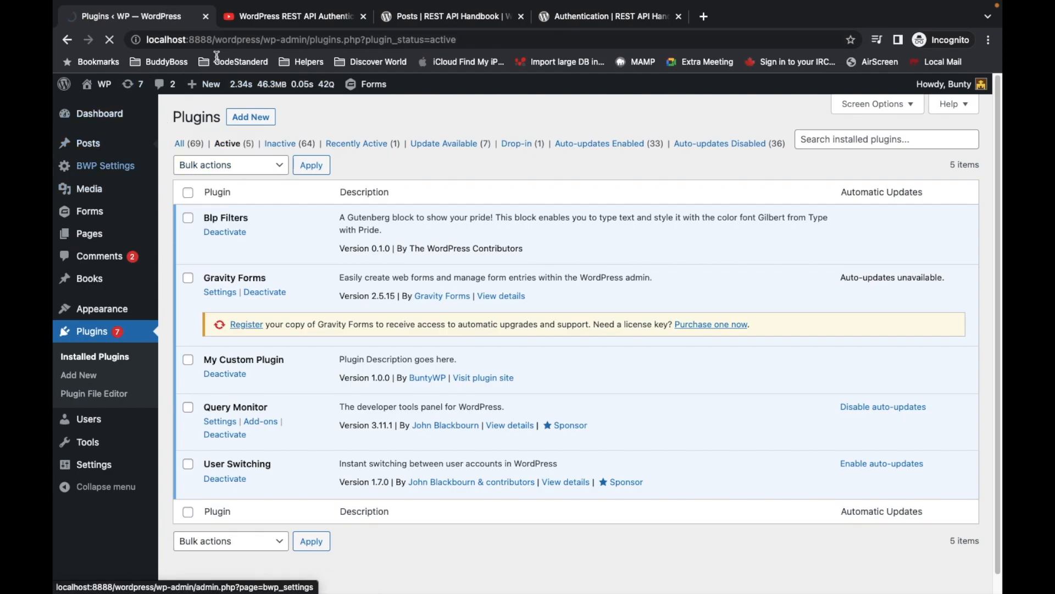
{"action": "left_click", "coordinate": [205, 83]}
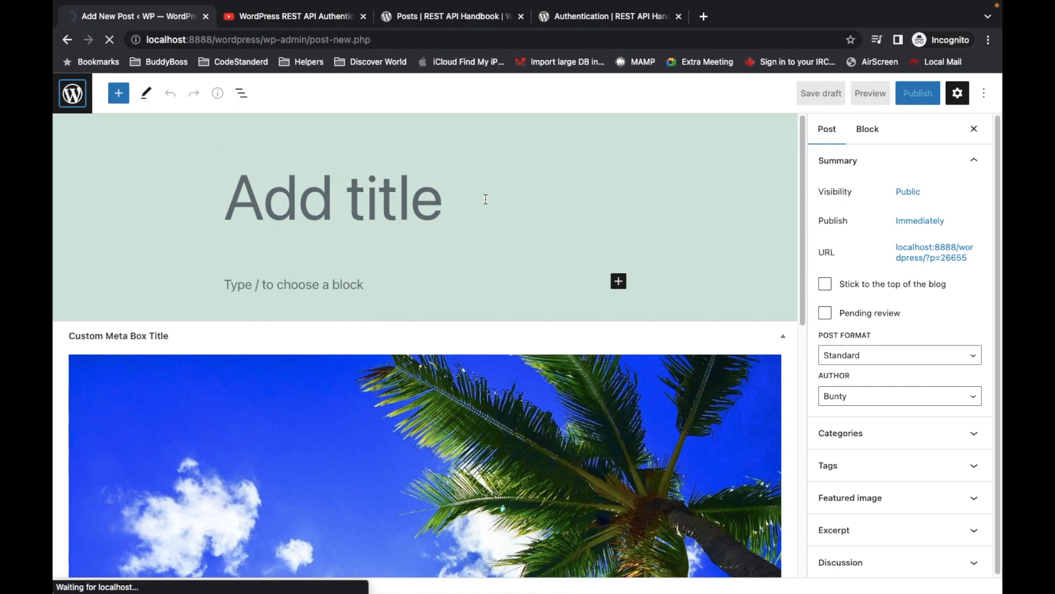
{"action": "mouse_move", "coordinate": [341, 176]}
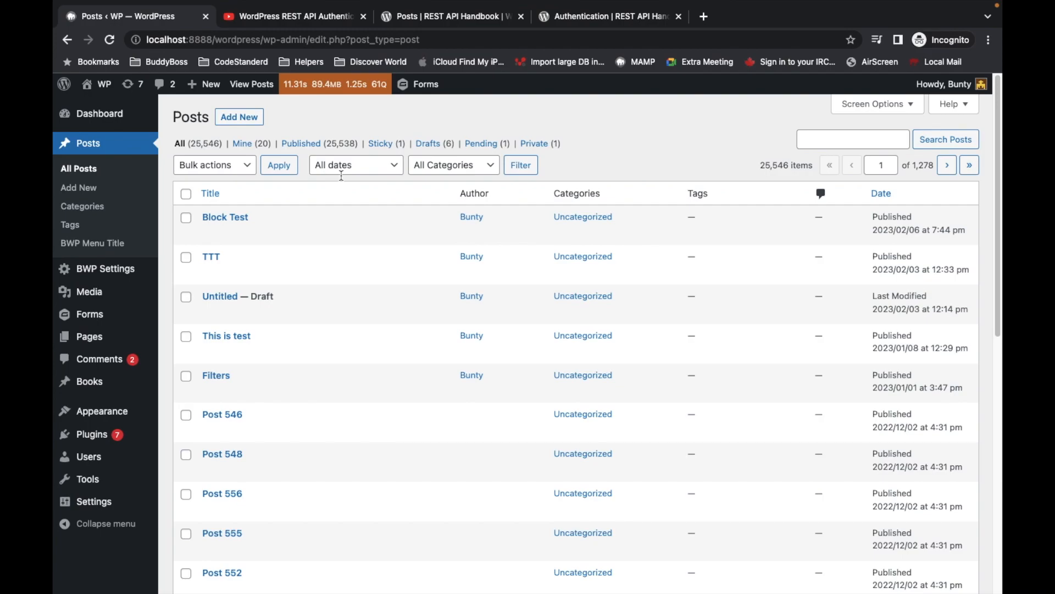
{"action": "mouse_move", "coordinate": [595, 147]}
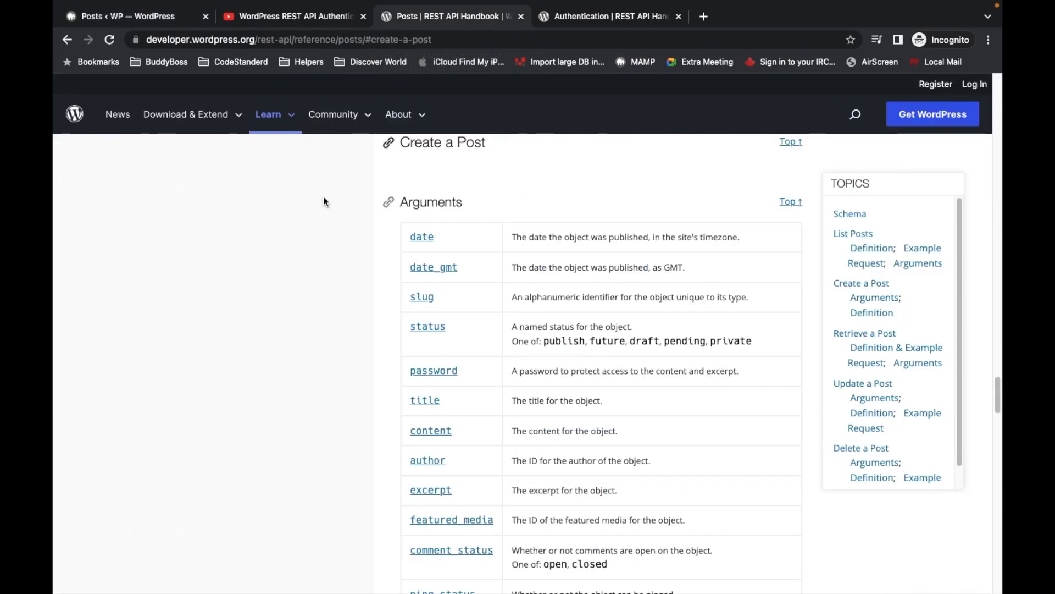
{"action": "mouse_move", "coordinate": [482, 147]}
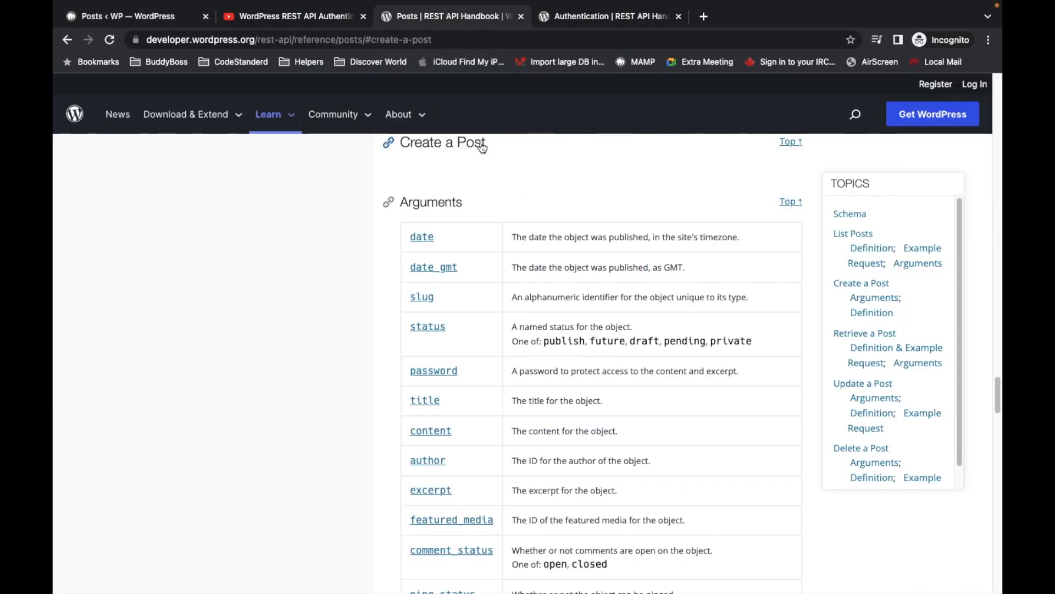
{"action": "mouse_move", "coordinate": [408, 159]}
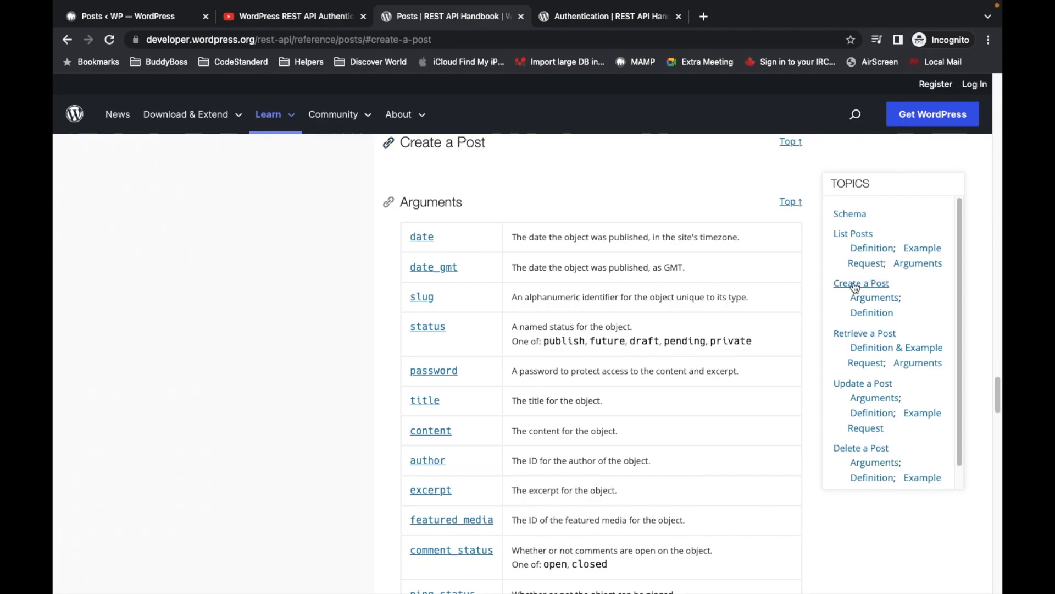
- Scroll the Create a Post arguments table down through meta and sticky
{"action": "scroll", "scroll_direction": "down", "scroll_amount": 3}
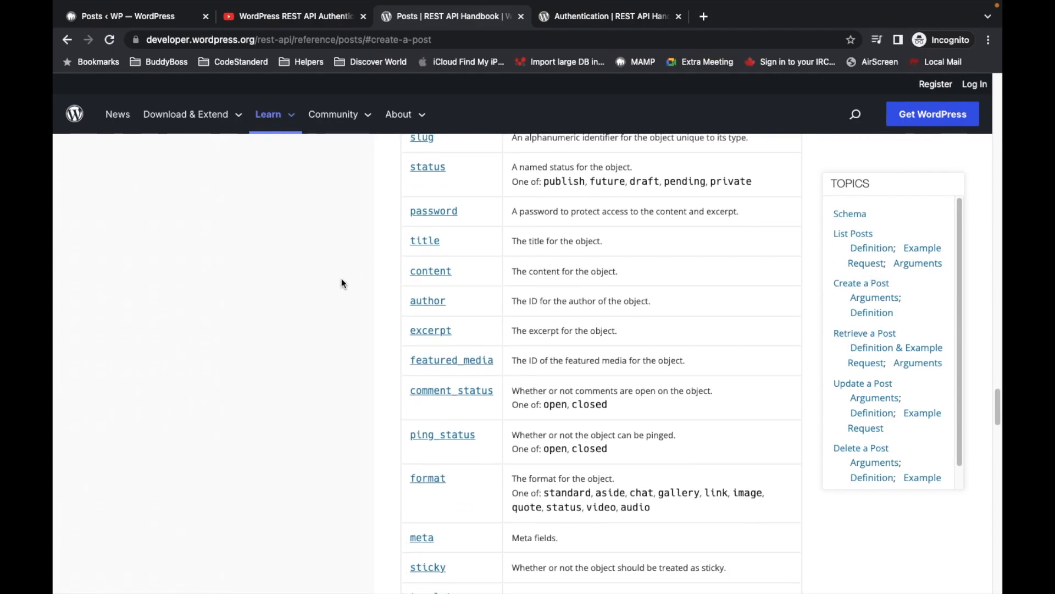
{"action": "scroll", "scroll_direction": "down", "scroll_amount": 3}
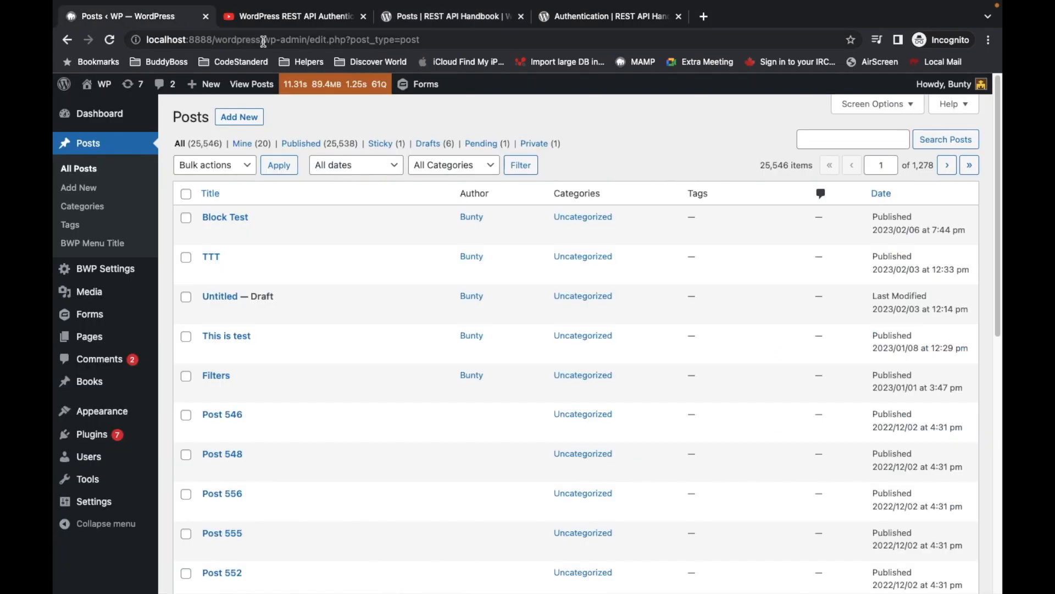
- Copy the localhost:8888/wordpress/ base address and switch to Postman
{"action": "left_click", "coordinate": [276, 39]}
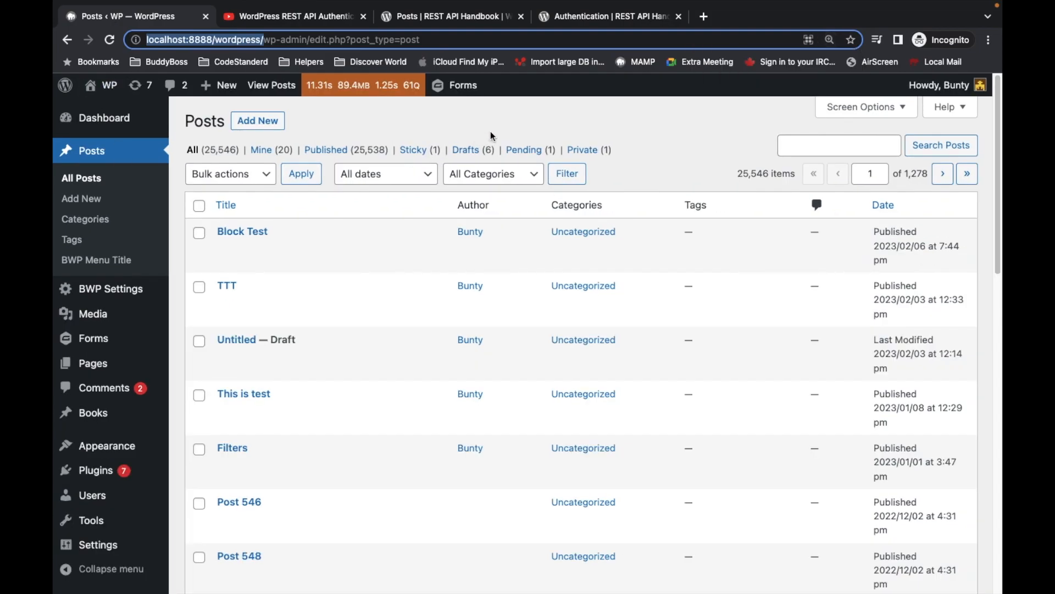
{"action": "left_click", "coordinate": [609, 16]}
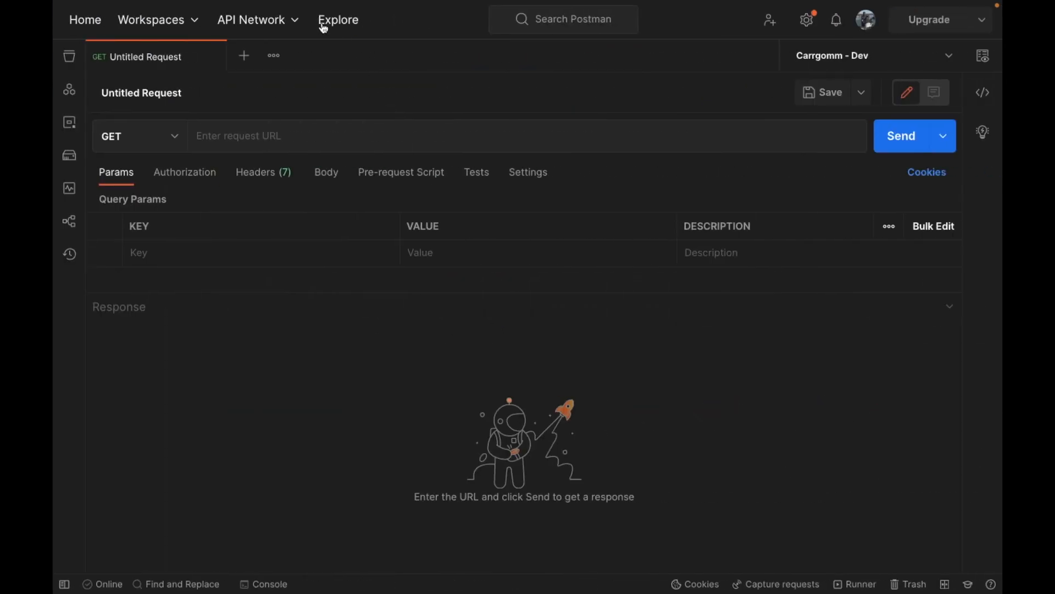
{"action": "type", "text": "/wp/v2/posts"}
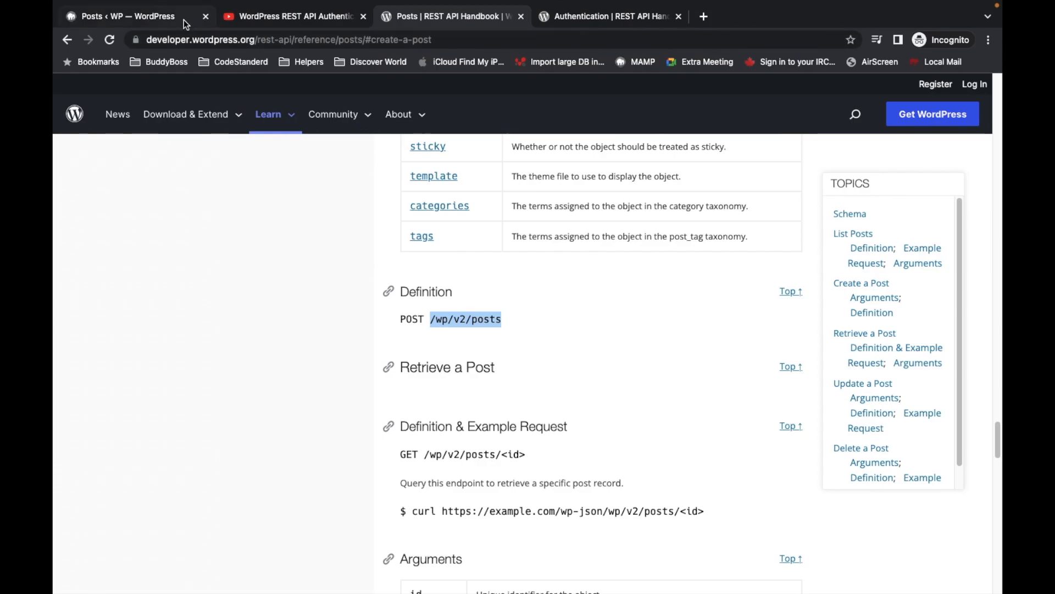
{"action": "left_click", "coordinate": [121, 16]}
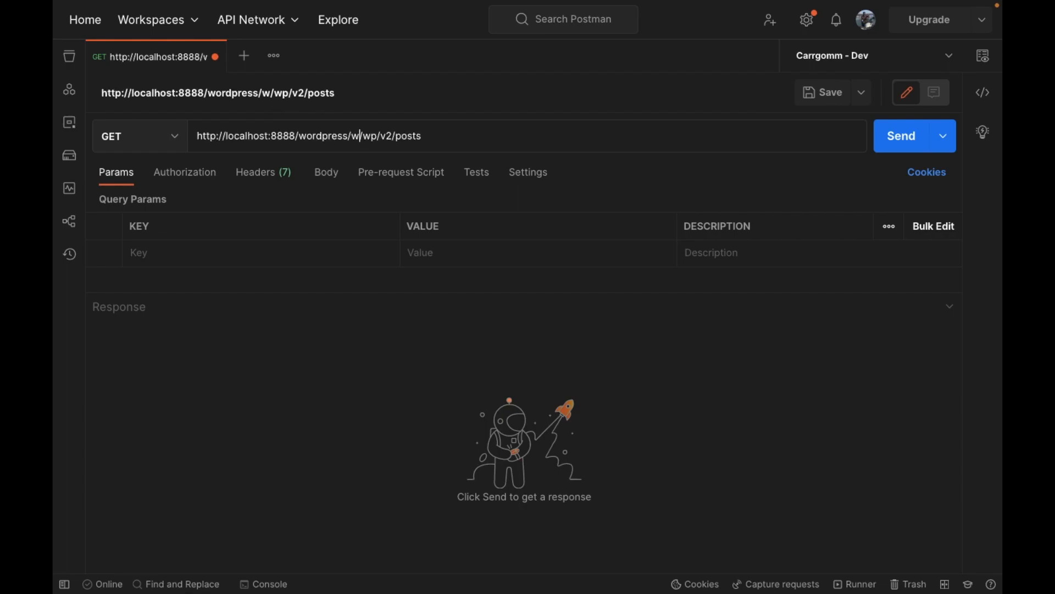
{"action": "type", "text": "wp-json"}
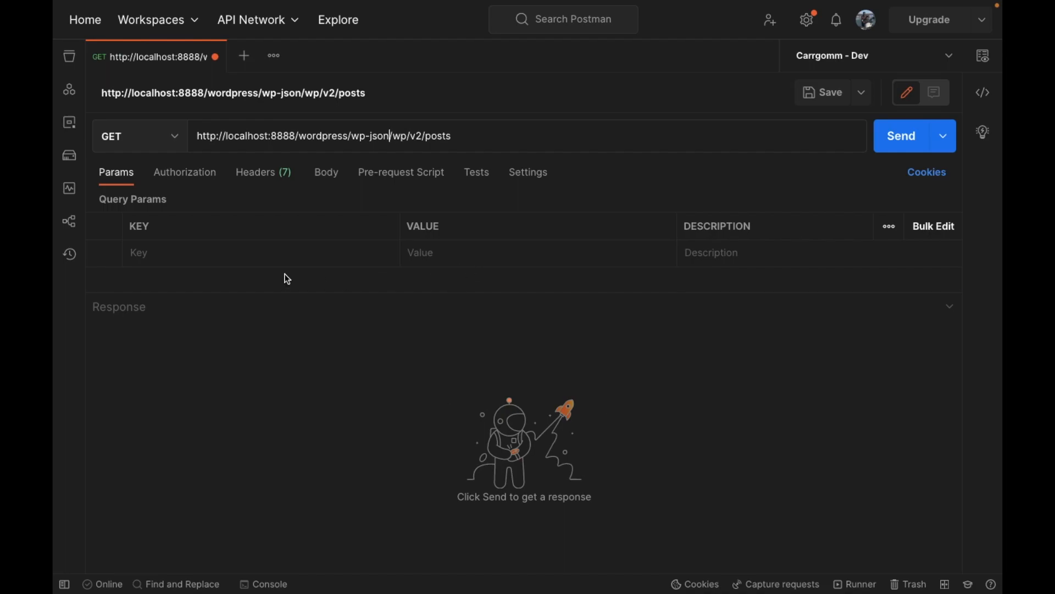
{"action": "left_click", "coordinate": [461, 135]}
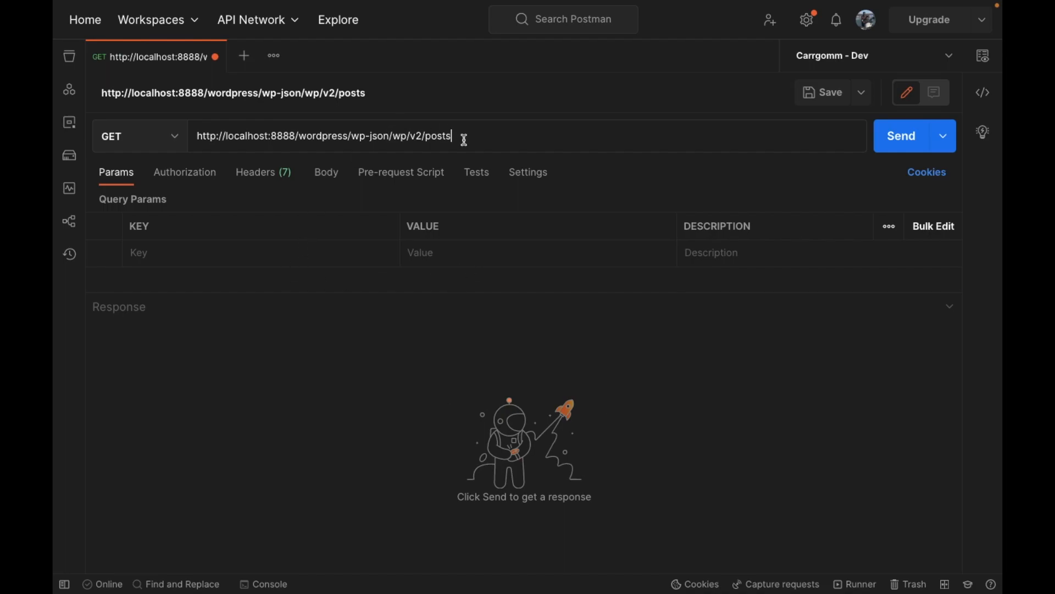
{"action": "left_click", "coordinate": [138, 136]}
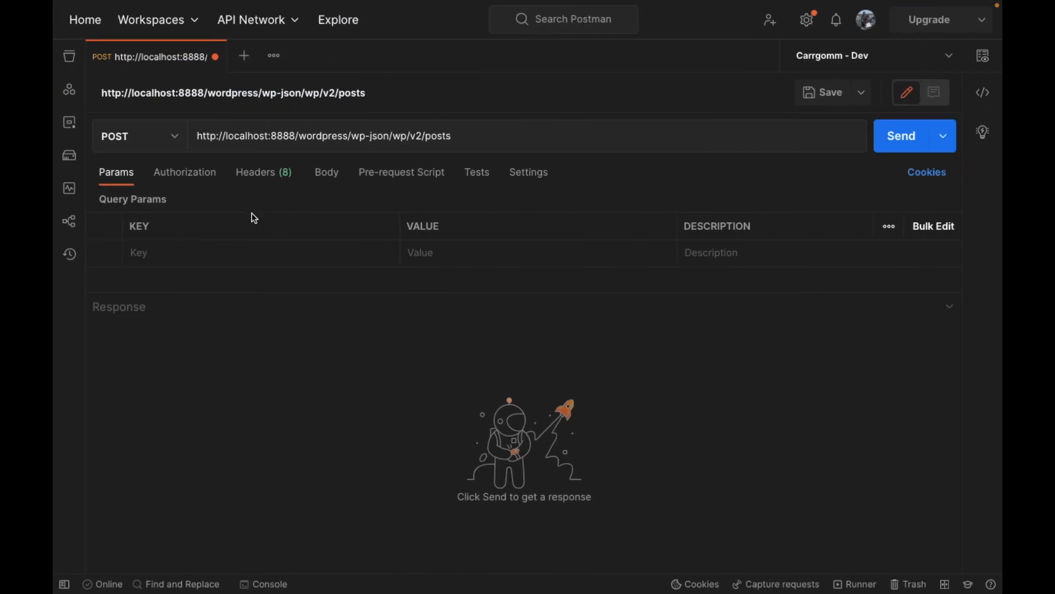
- Fill Params with title=Mahabharata, content=This is Mahabharata and status=publish
{"action": "type", "text": "title"}
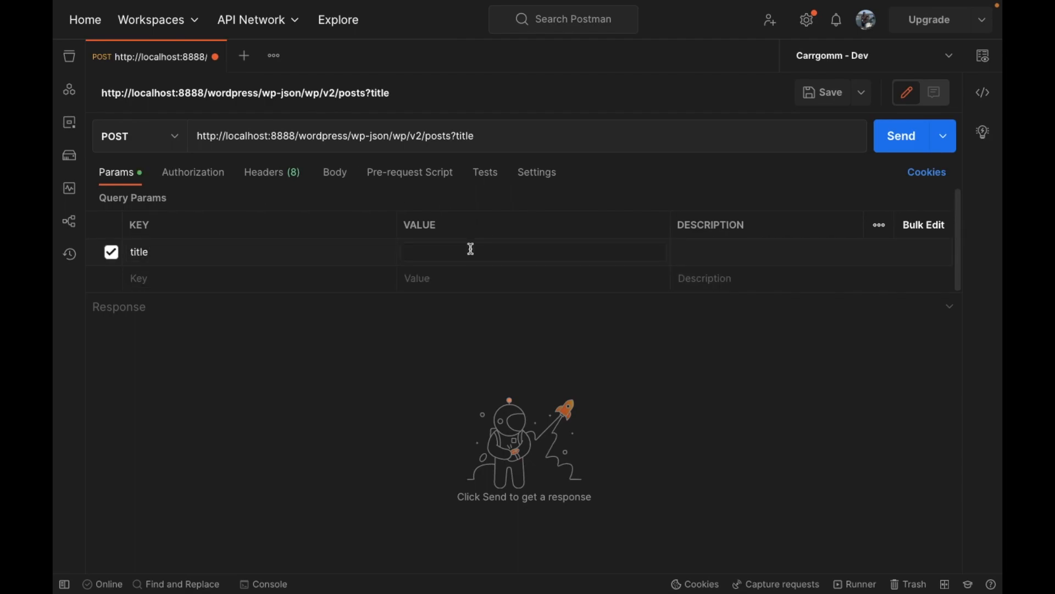
{"action": "type", "text": "Mahabhar"}
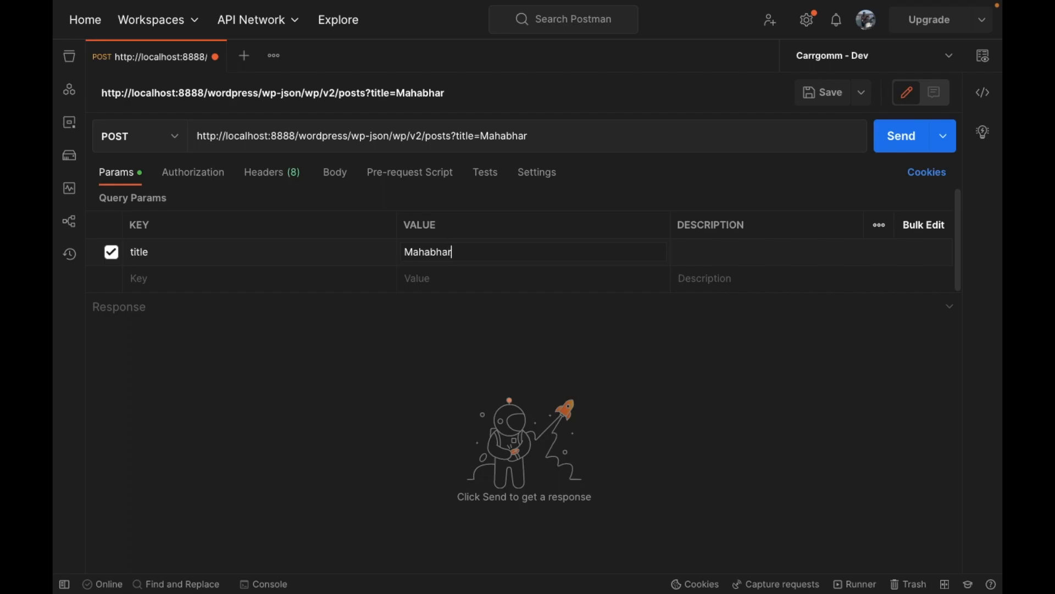
{"action": "type", "text": "ata"}
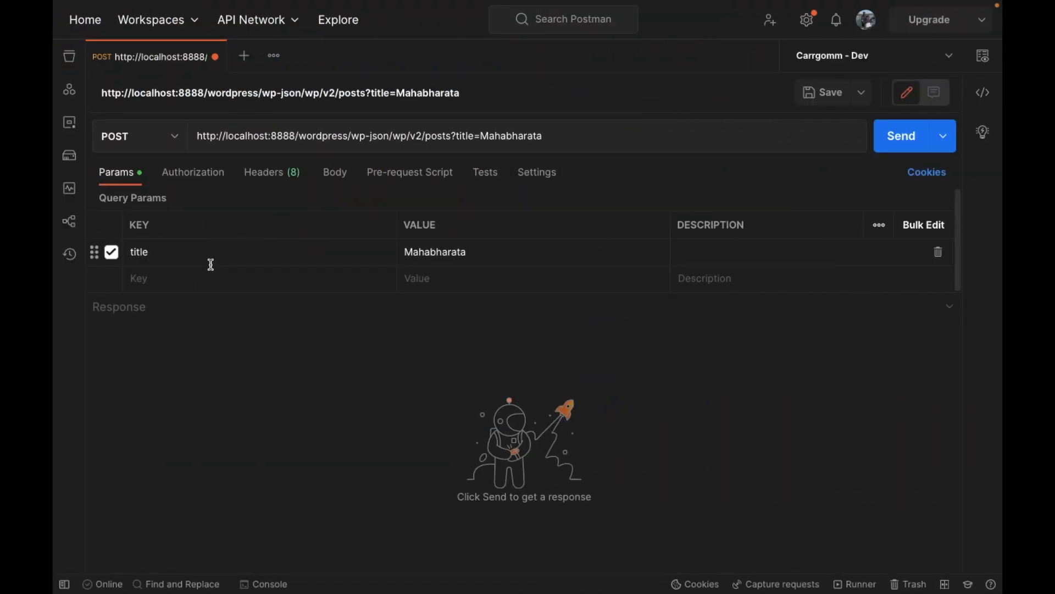
{"action": "type", "text": "content"}
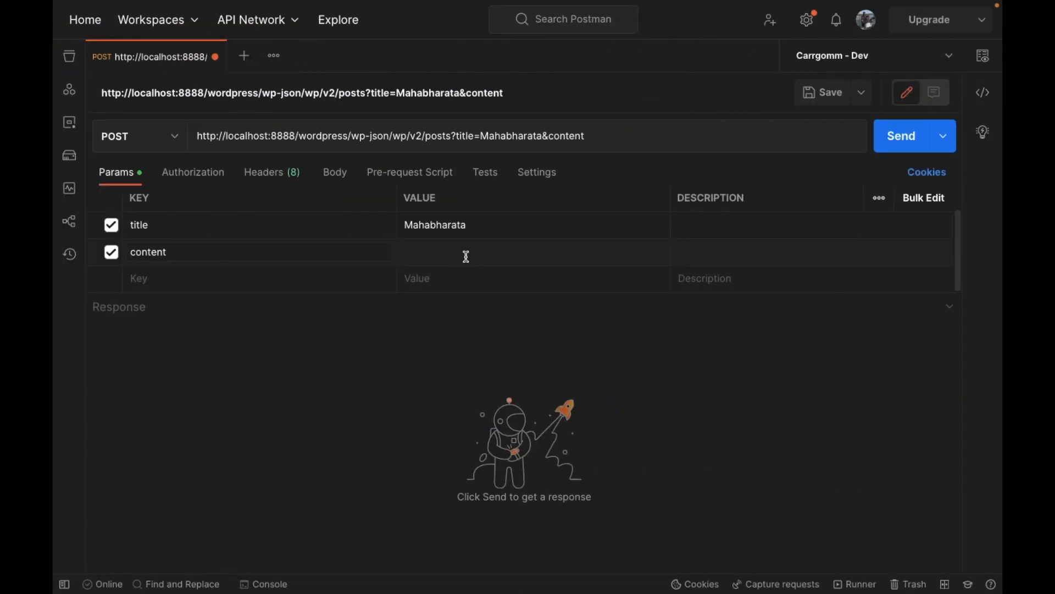
{"action": "type", "text": "This i"}
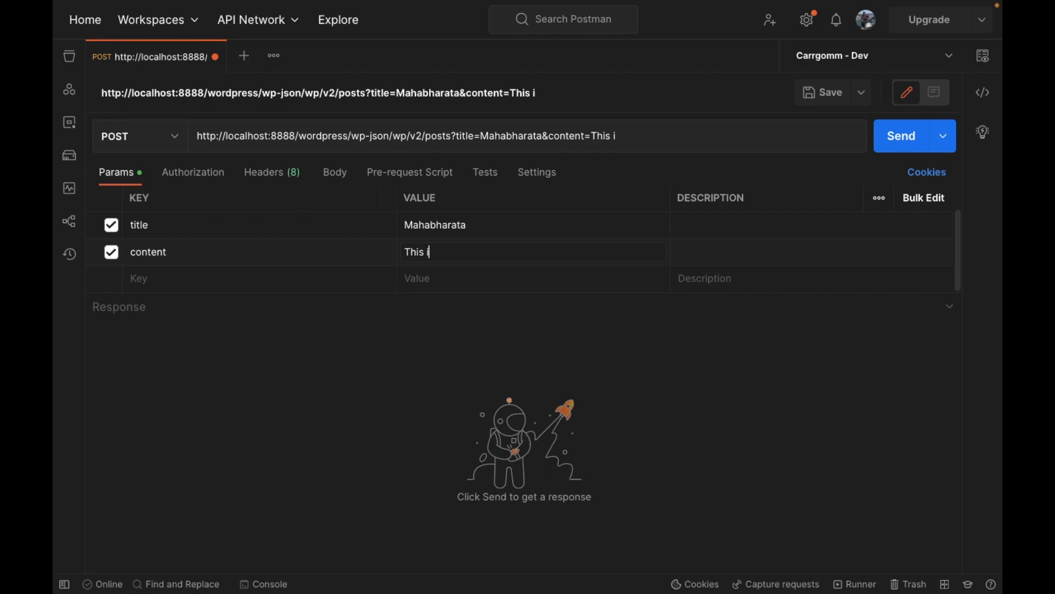
{"action": "type", "text": "s Mahabh"}
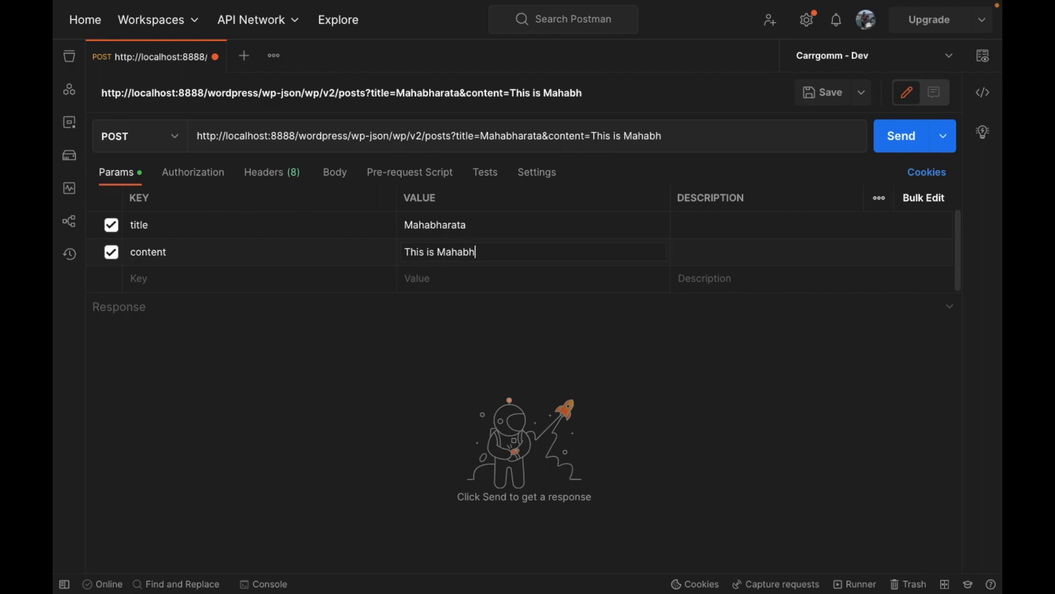
{"action": "type", "text": "arata"}
{"action": "left_click", "coordinate": [260, 278]}
{"action": "type", "text": "status"}
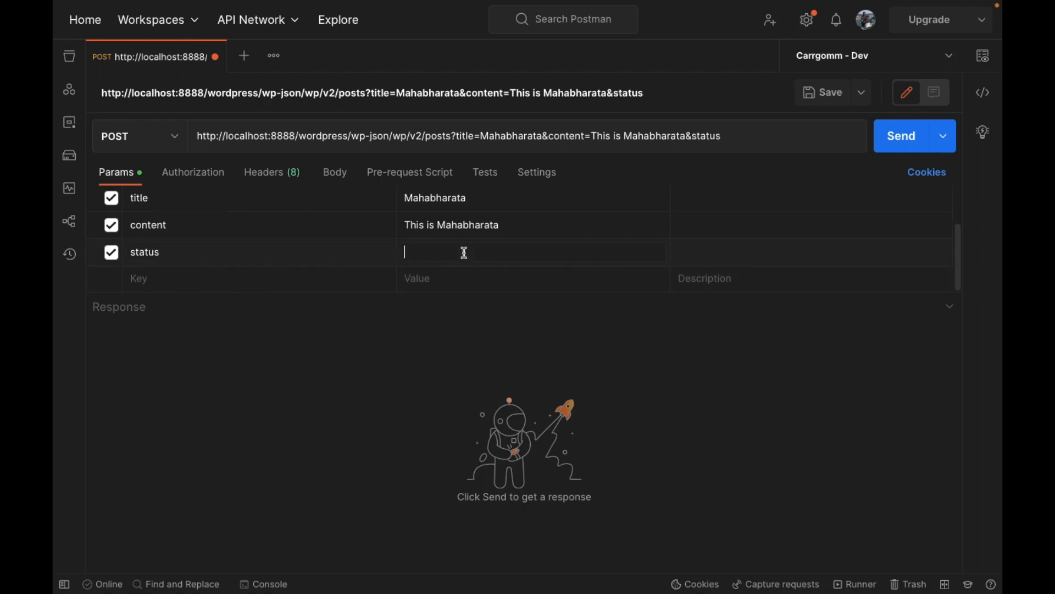
{"action": "type", "text": "publish"}
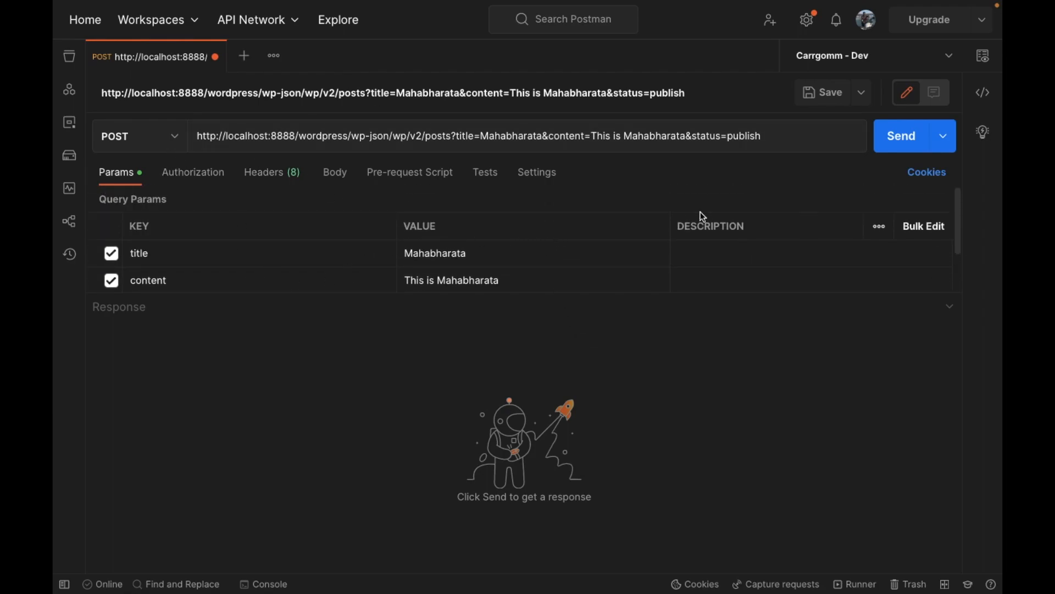
- Send the POST request and highlight the 401 'not allowed to create posts' message
{"action": "left_click", "coordinate": [901, 135]}
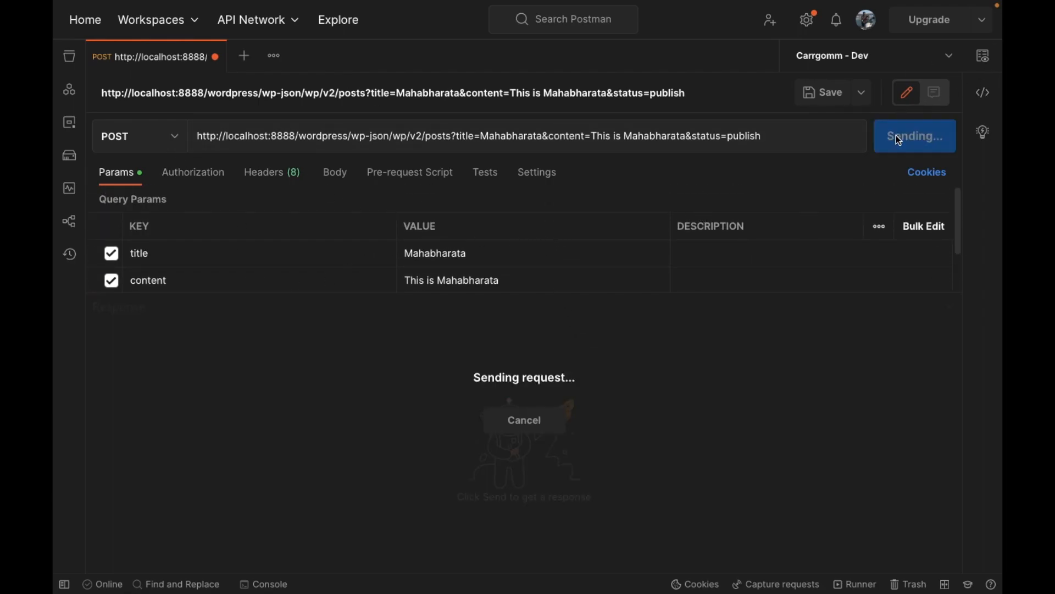
{"action": "mouse_move", "coordinate": [731, 349]}
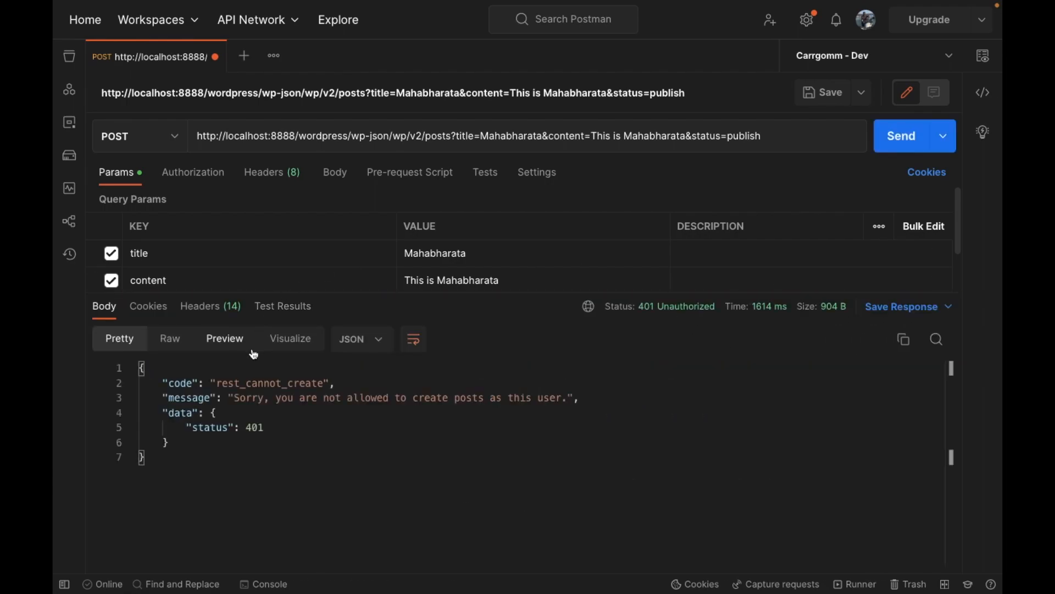
{"action": "left_click_drag", "start_coordinate": [237, 397], "coordinate": [448, 397]}
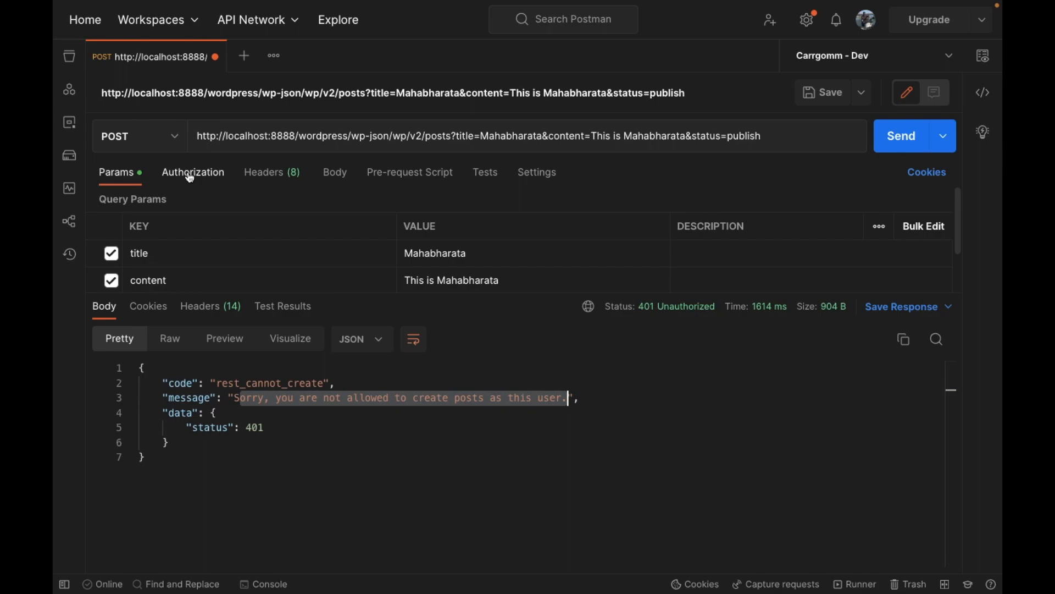
- Switch authorization to Basic Auth as admin, resend, and inspect the rest_cannot_create code
{"action": "left_click", "coordinate": [193, 172]}
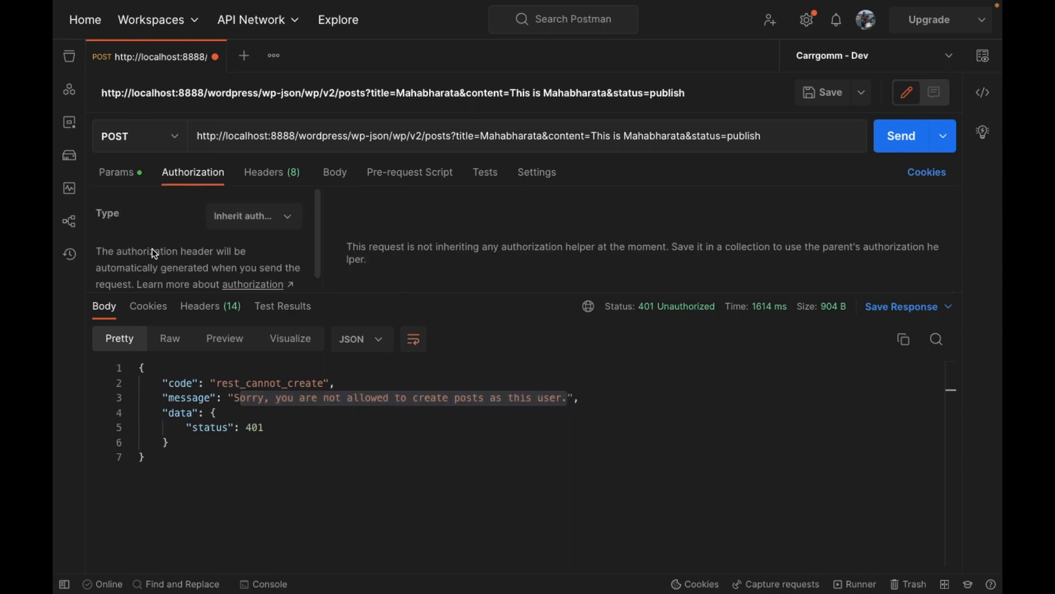
{"action": "left_click", "coordinate": [252, 216]}
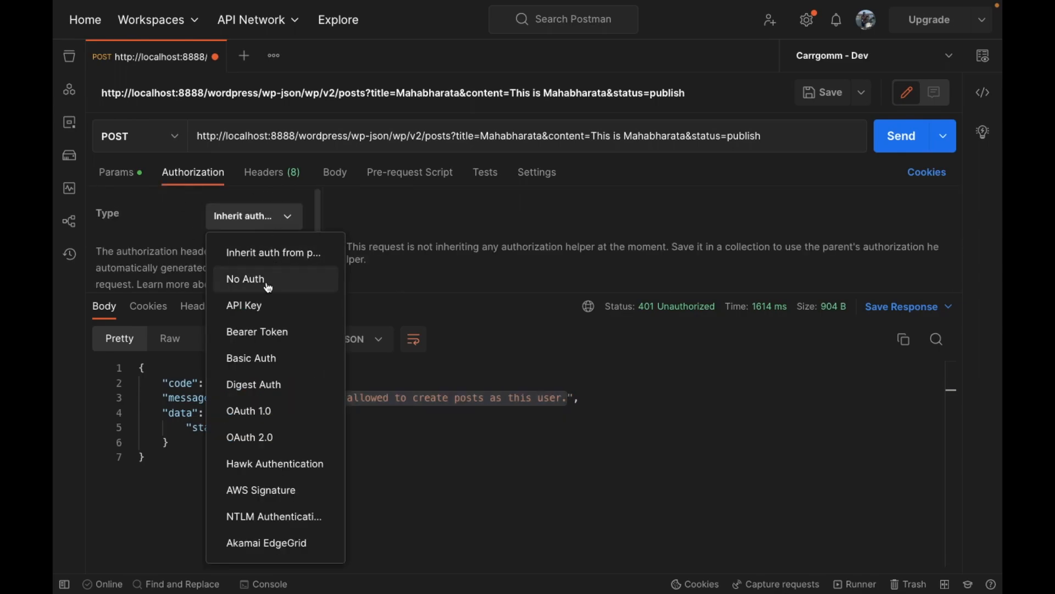
{"action": "left_click", "coordinate": [251, 357]}
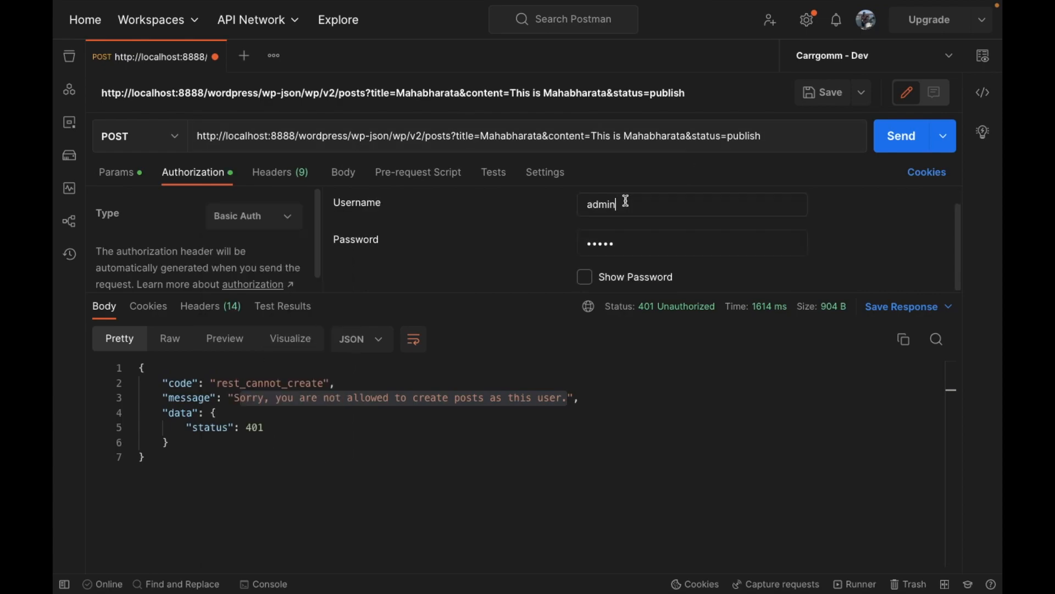
{"action": "double_click", "coordinate": [599, 204]}
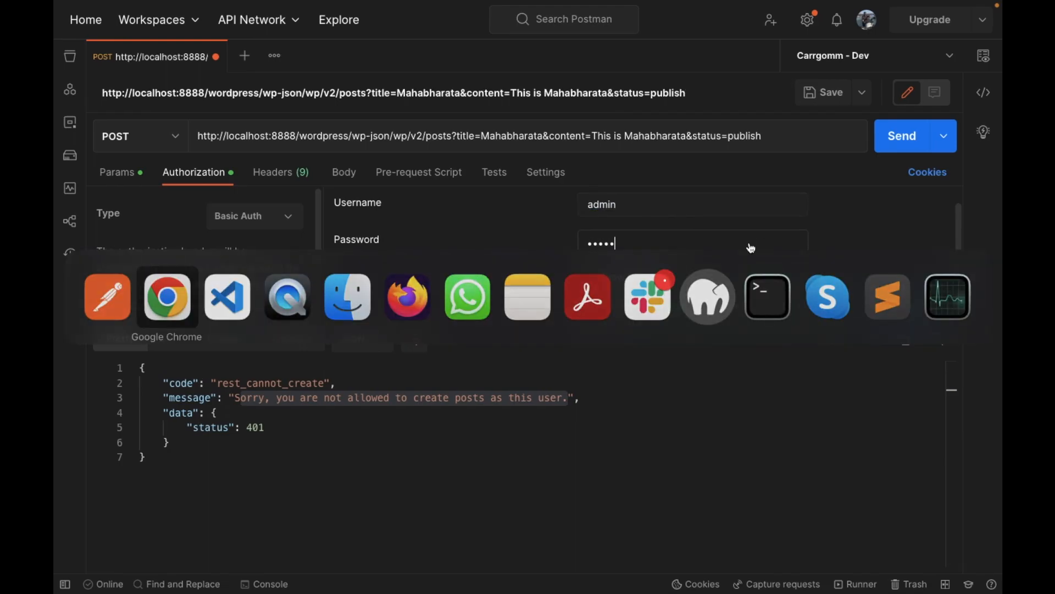
{"action": "left_click", "coordinate": [166, 297]}
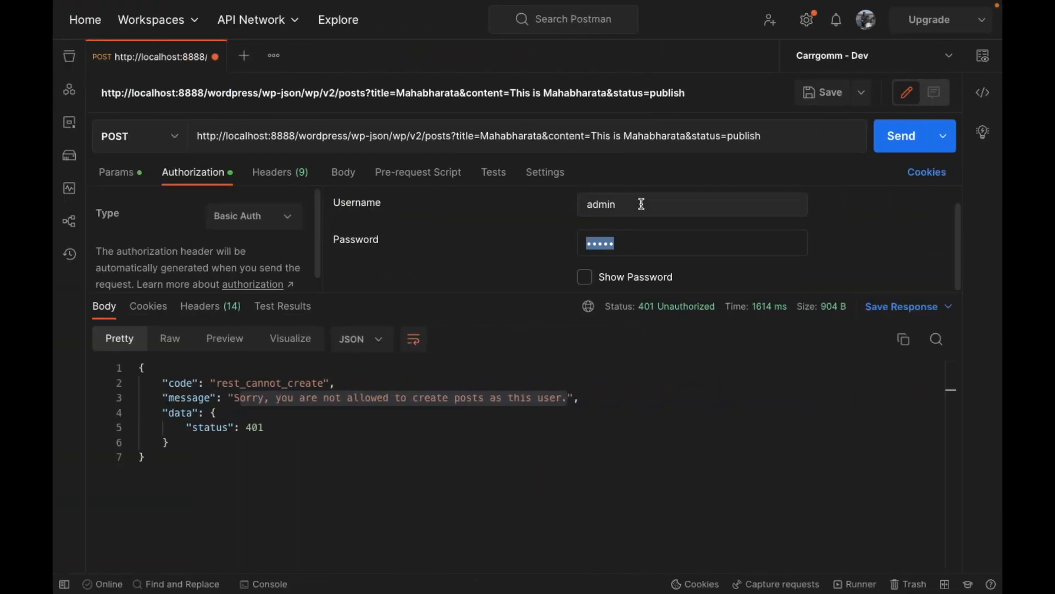
{"action": "mouse_move", "coordinate": [500, 219]}
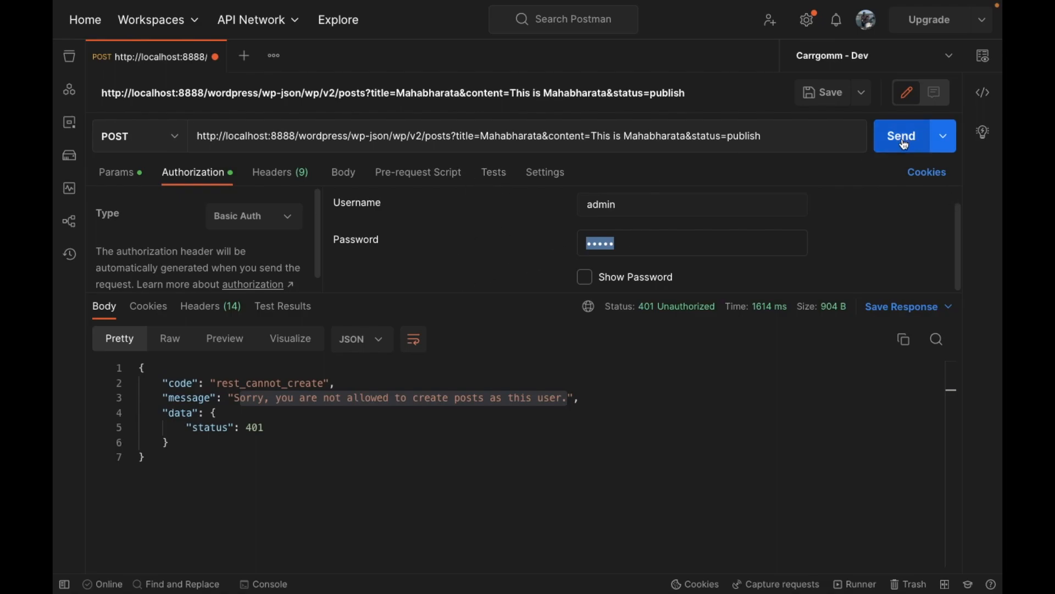
{"action": "left_click", "coordinate": [902, 136]}
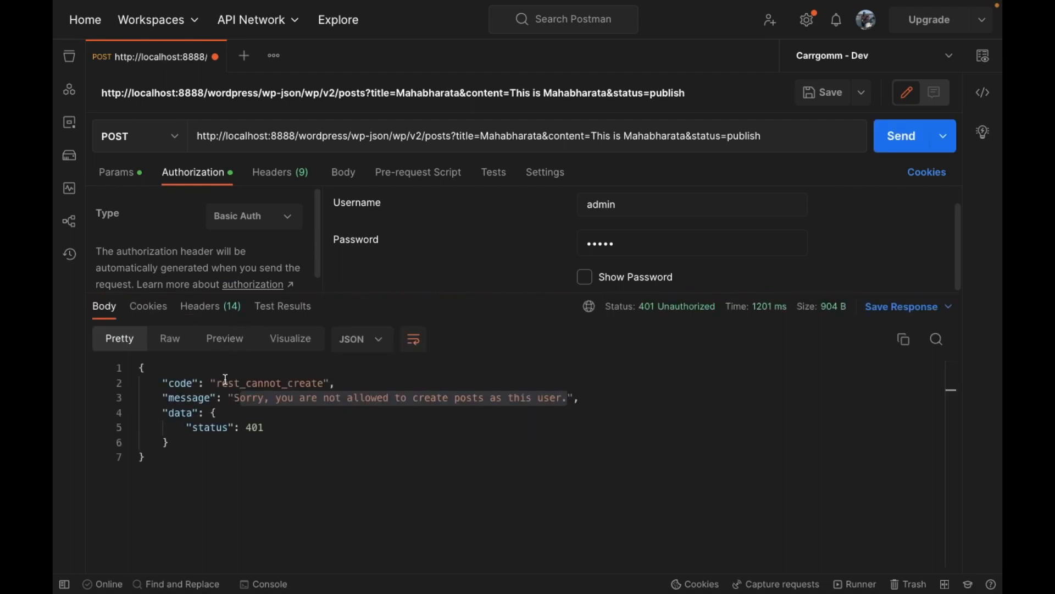
{"action": "double_click", "coordinate": [269, 384]}
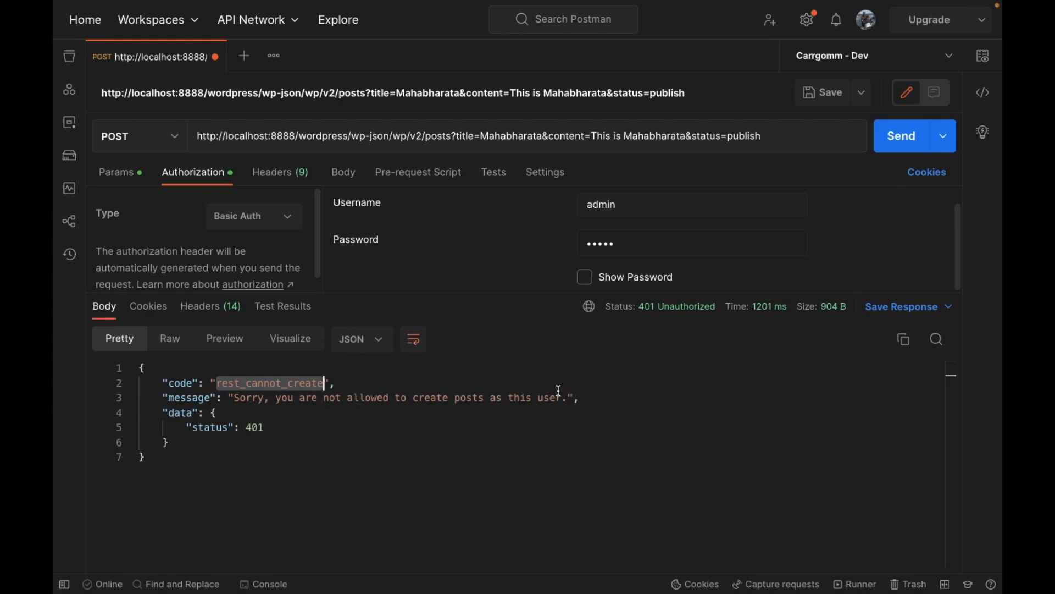
{"action": "mouse_move", "coordinate": [645, 396]}
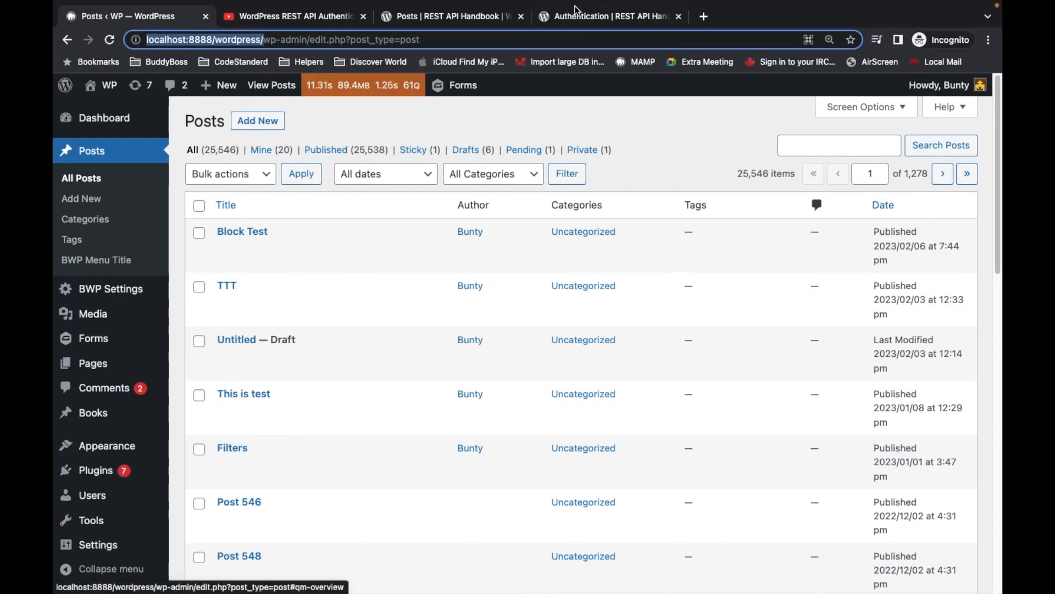
- From the docs' Authentication Plugins note, open the WP-API/Basic-Auth GitHub repository
{"action": "left_click", "coordinate": [609, 16]}
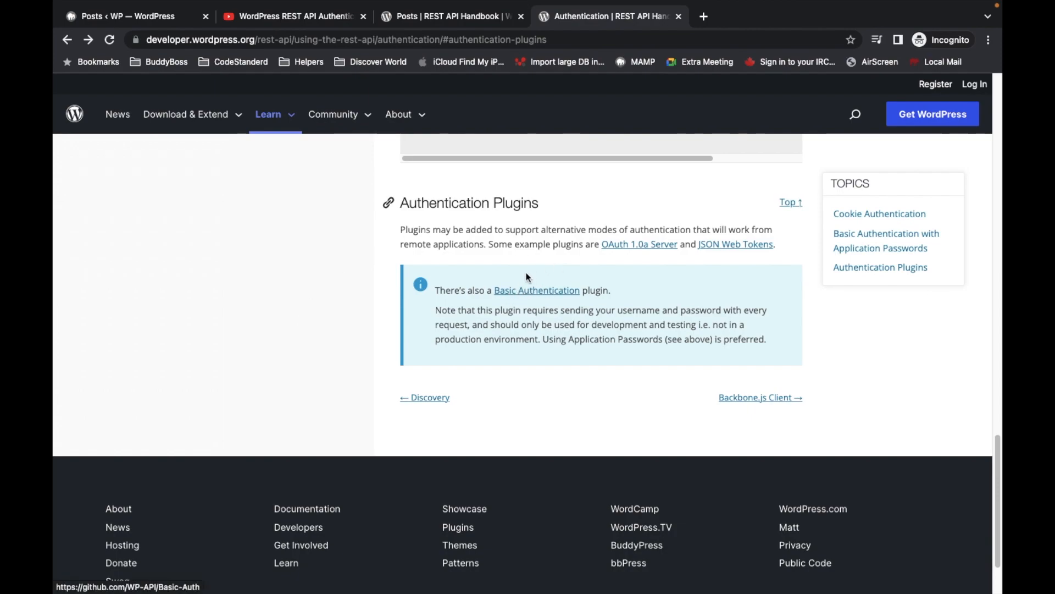
{"action": "mouse_move", "coordinate": [524, 294]}
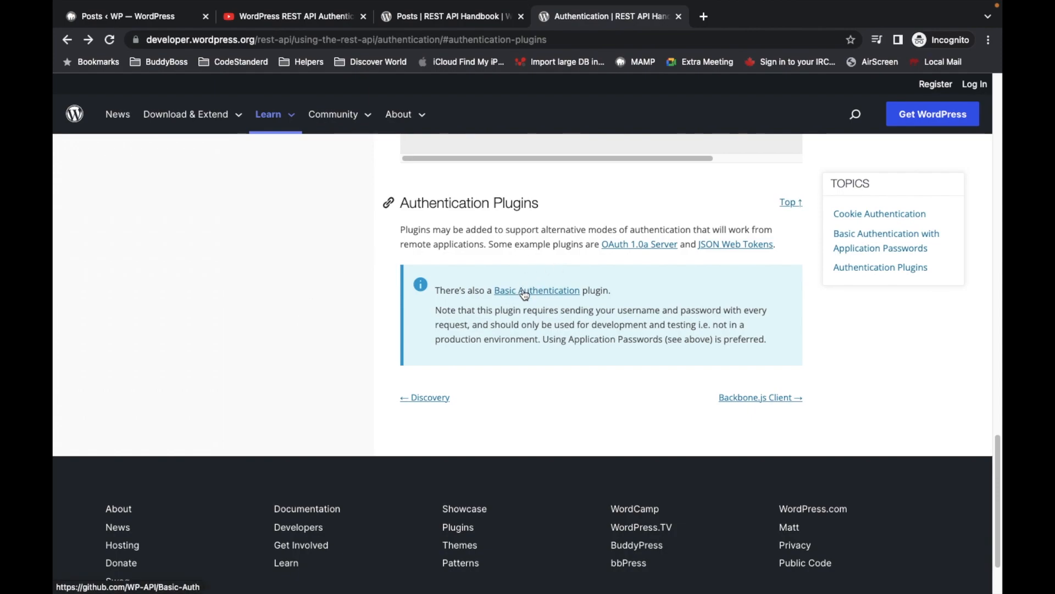
{"action": "left_click", "coordinate": [536, 290]}
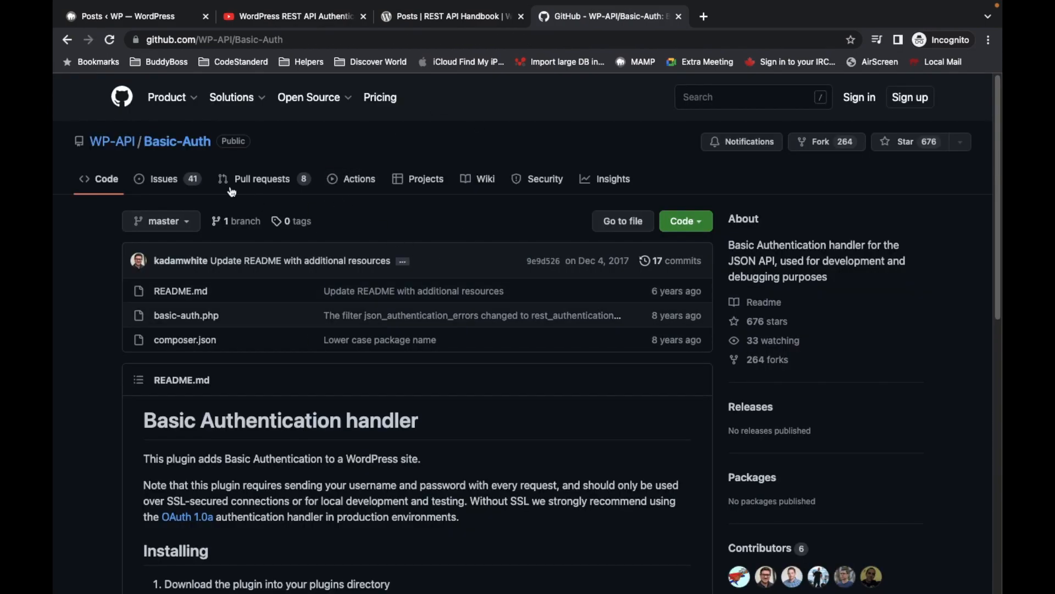
{"action": "mouse_move", "coordinate": [667, 351]}
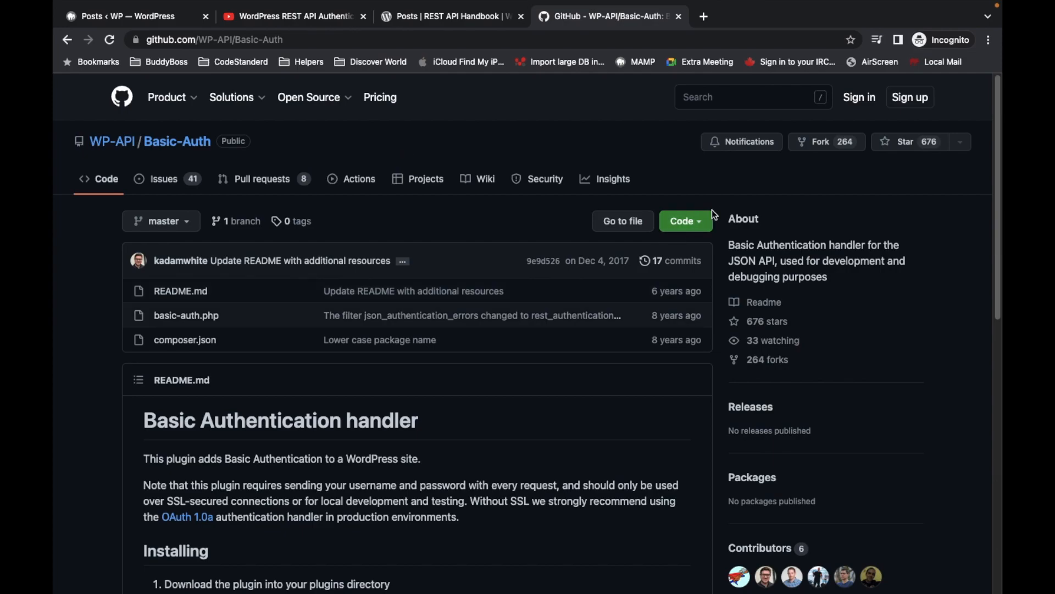
- Download the Basic-Auth repository as a ZIP from GitHub's Code menu
{"action": "left_click", "coordinate": [686, 221]}
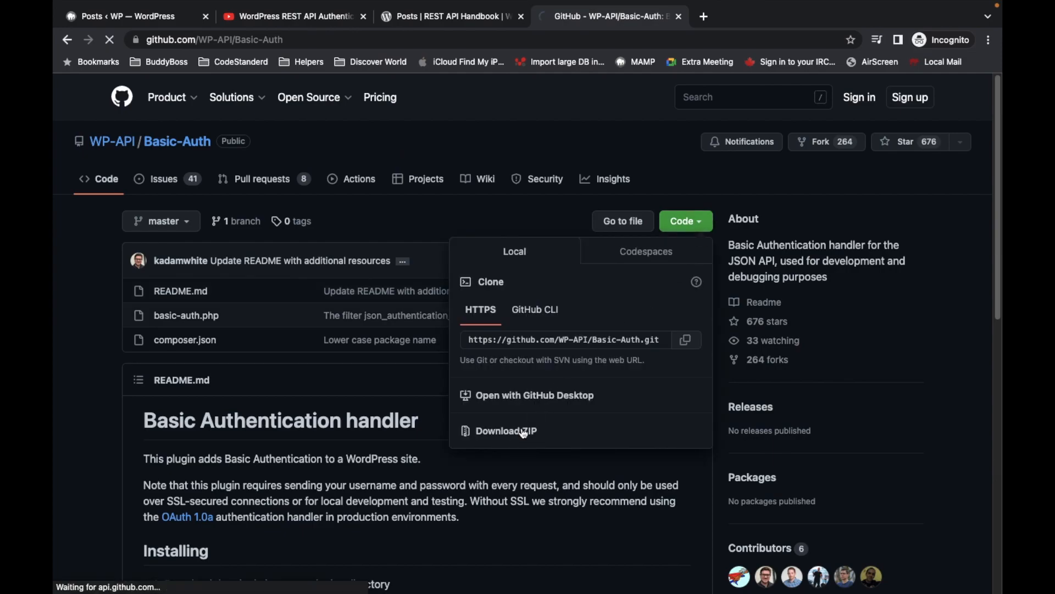
{"action": "left_click", "coordinate": [506, 430]}
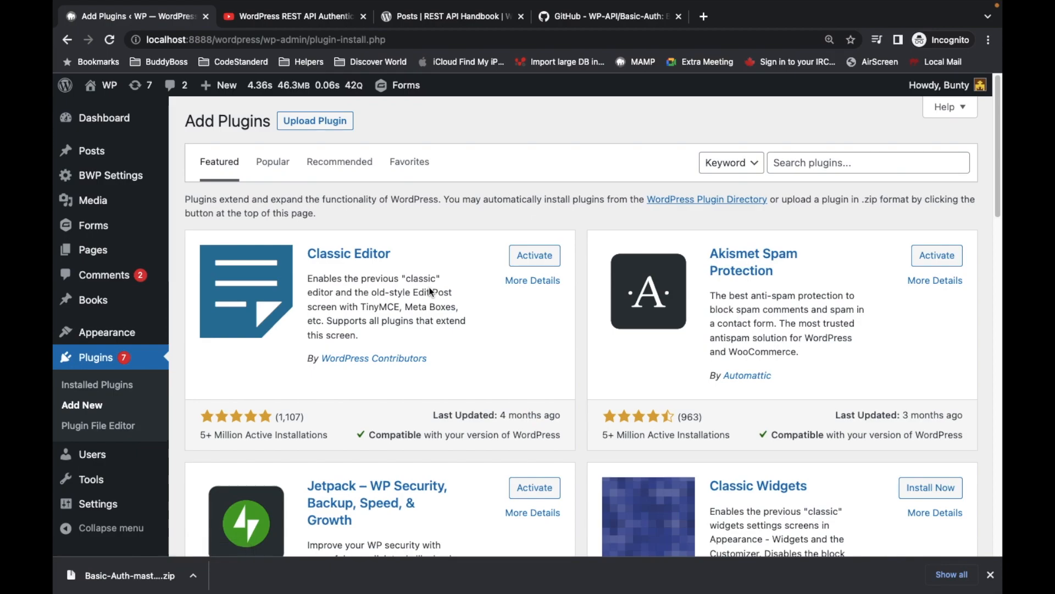
- Upload the Basic-Auth plugin ZIP, install it, and activate the plugin
{"action": "left_click", "coordinate": [315, 121]}
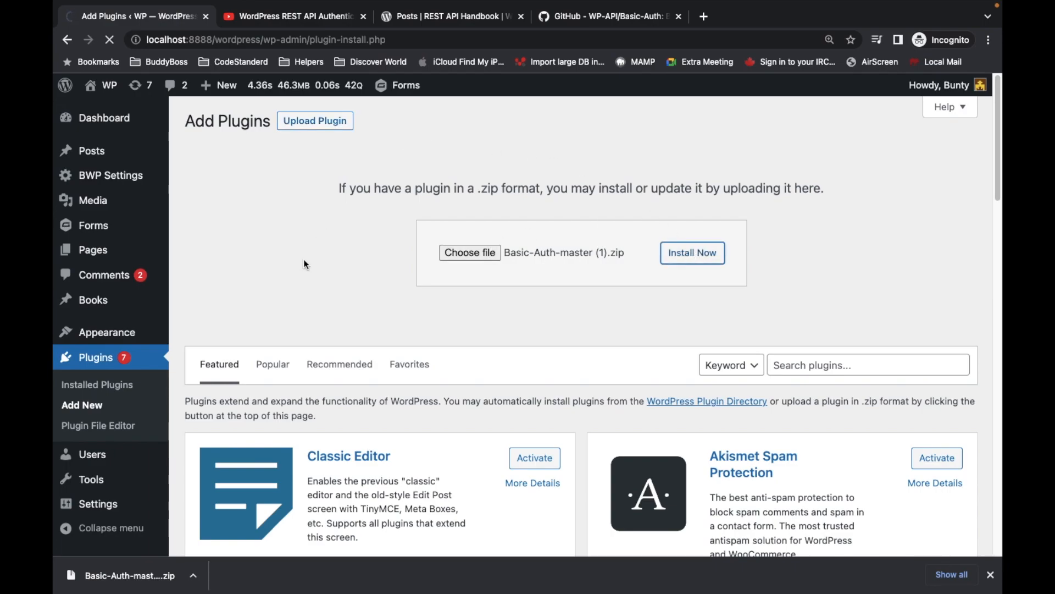
{"action": "left_click", "coordinate": [692, 253]}
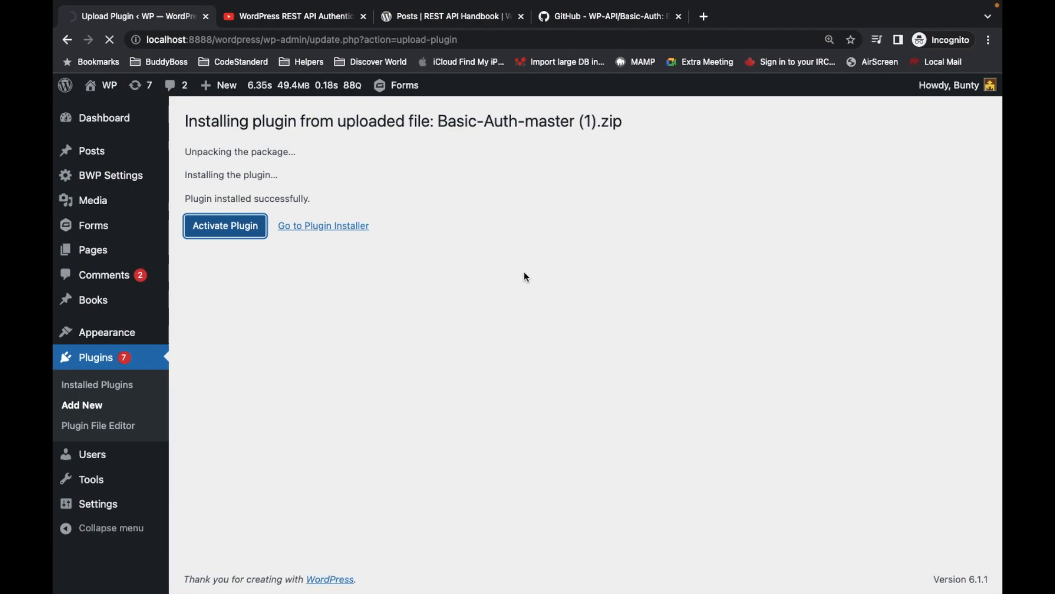
{"action": "left_click", "coordinate": [225, 226]}
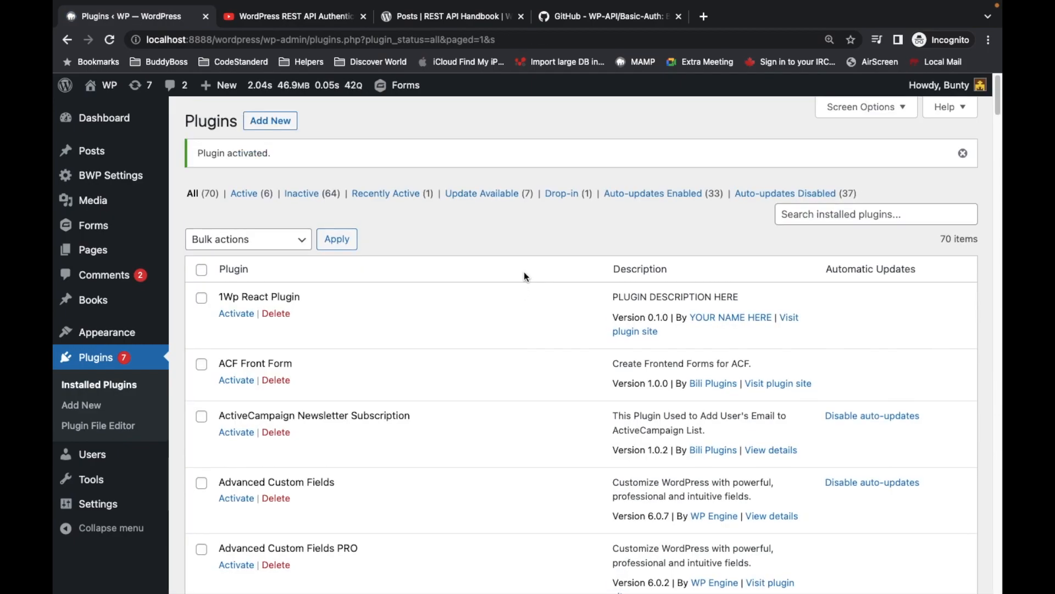
{"action": "mouse_move", "coordinate": [492, 288]}
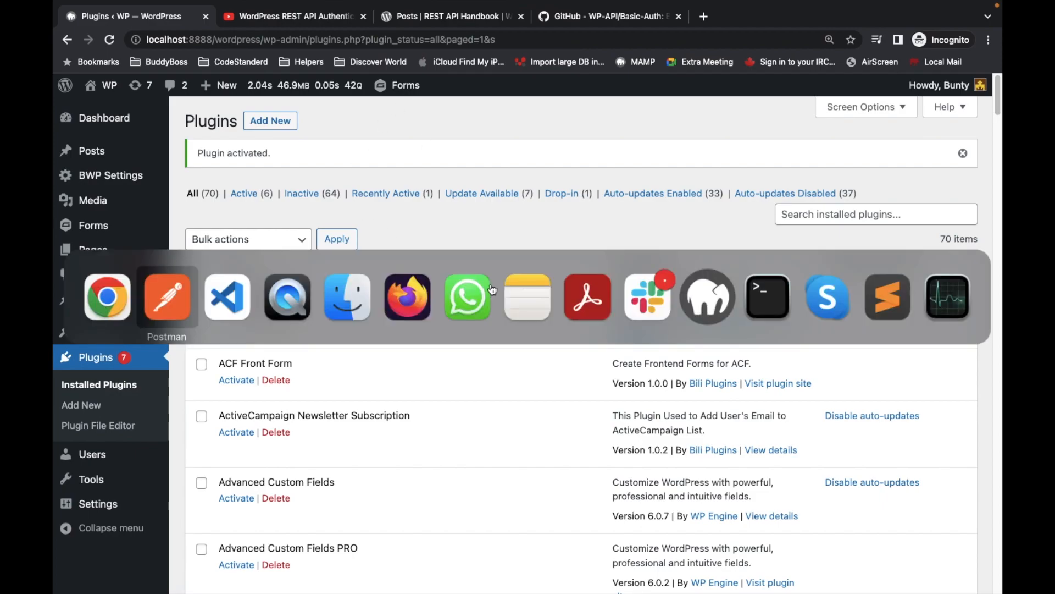
- Resend the Basic Auth POST in Postman, creating post 26657 'mahabharata' with 201 Created
{"action": "left_click", "coordinate": [167, 297]}
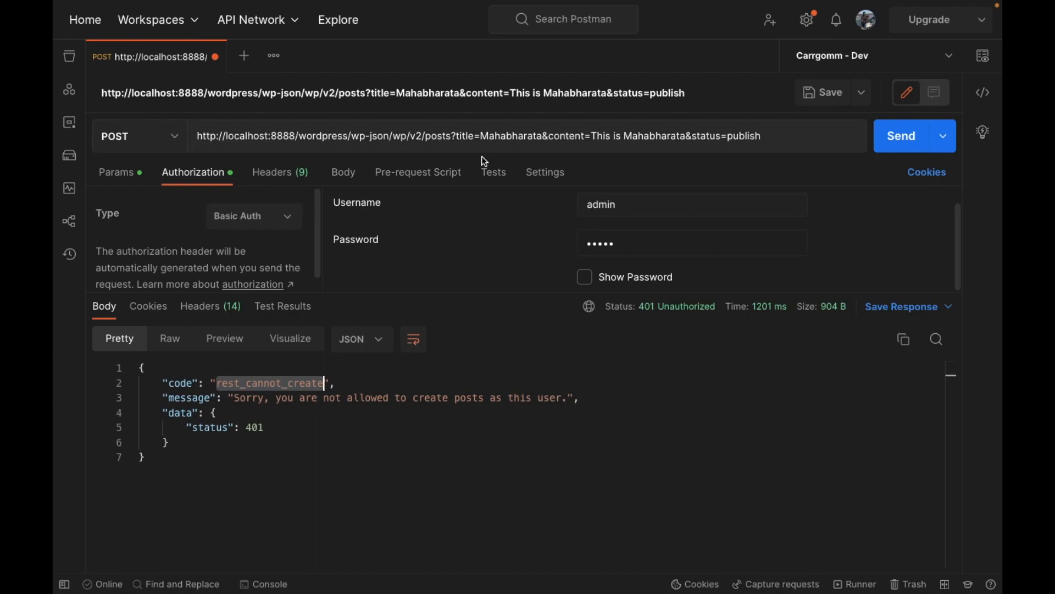
{"action": "mouse_move", "coordinate": [643, 261]}
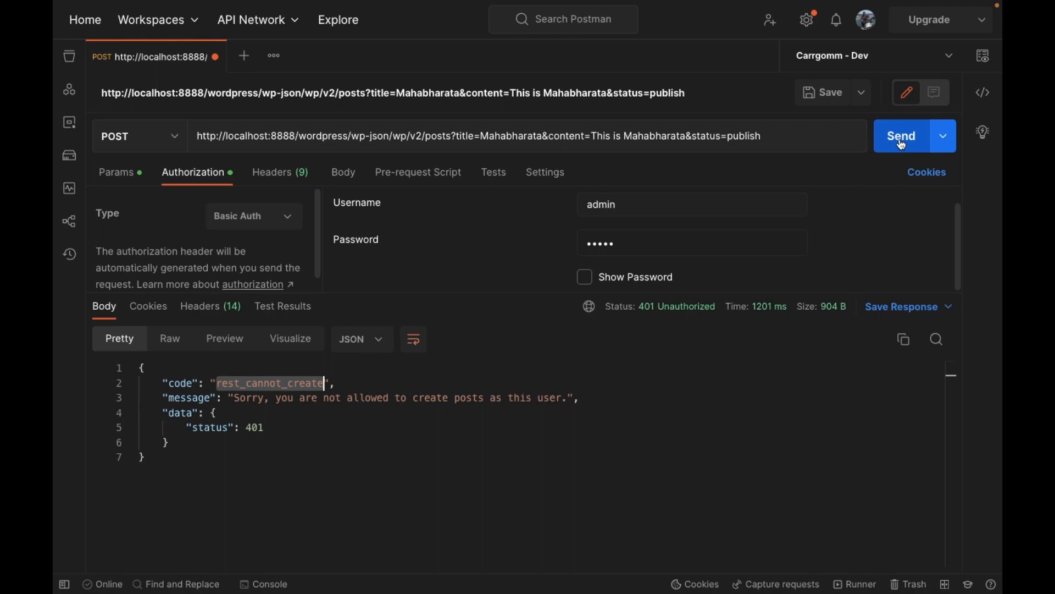
{"action": "left_click", "coordinate": [901, 136]}
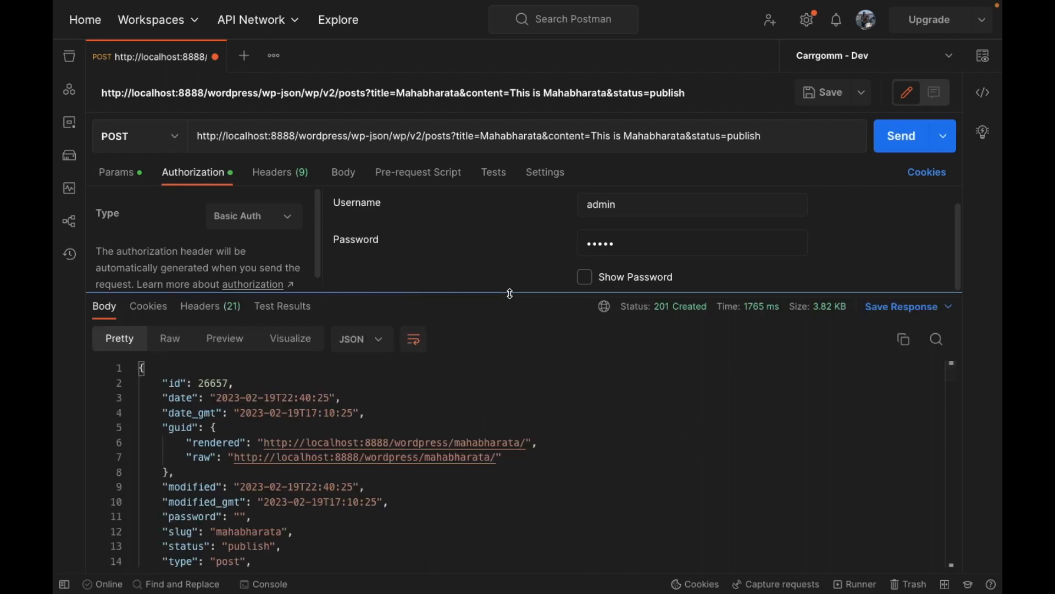
{"action": "left_click_drag", "start_coordinate": [509, 293], "coordinate": [509, 242]}
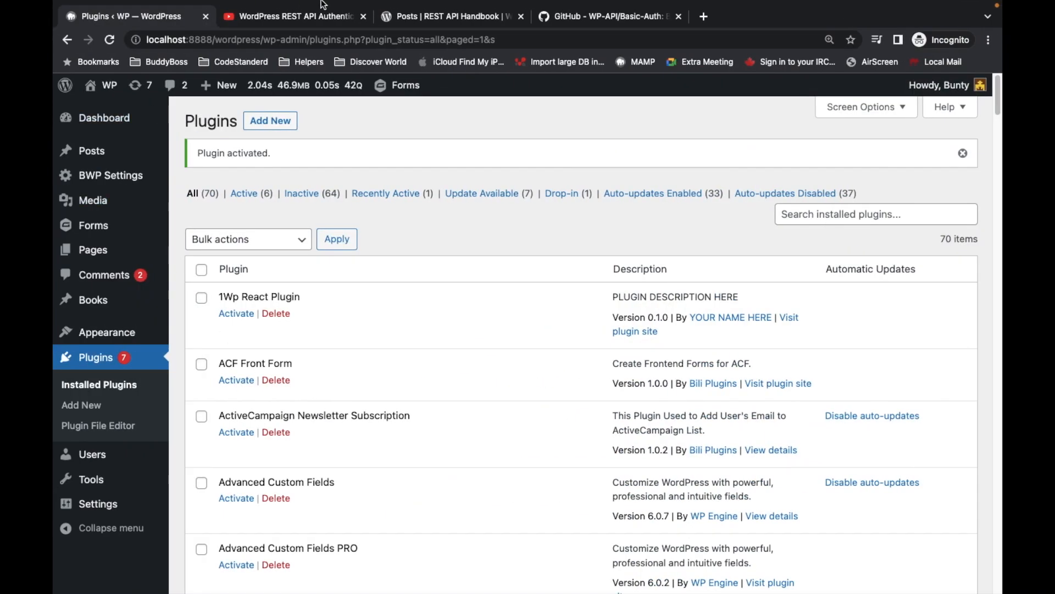
{"action": "mouse_move", "coordinate": [91, 150]}
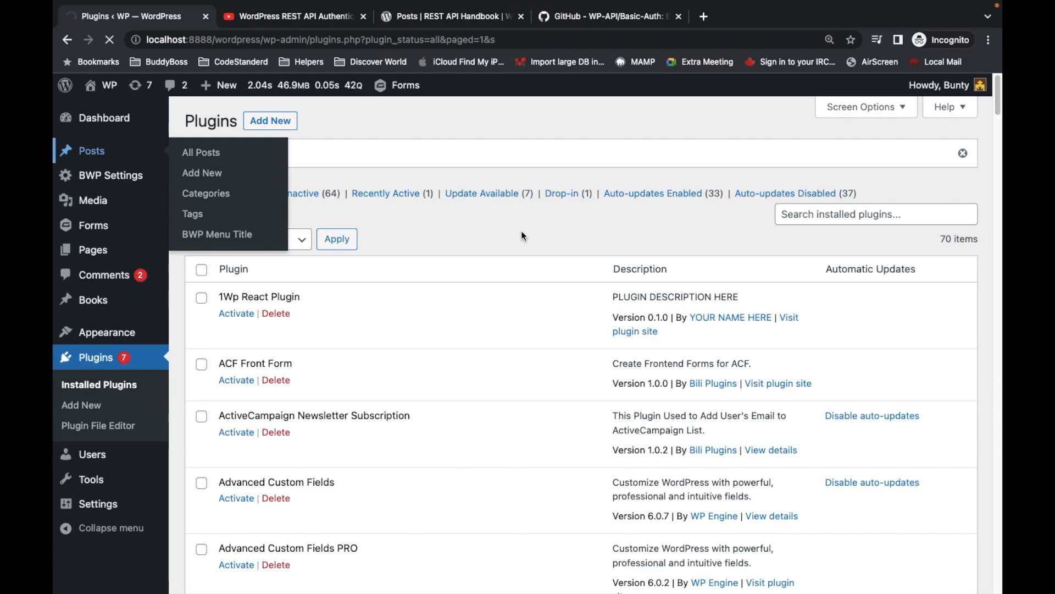
- Show All Posts in WordPress admin, with Mahabharata published at the top
{"action": "left_click", "coordinate": [201, 153]}
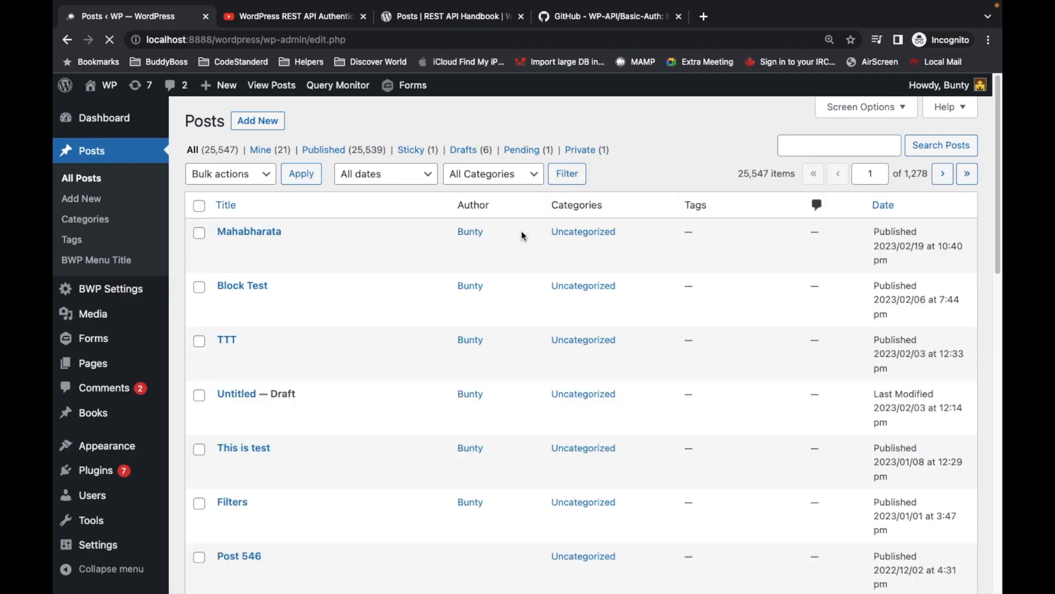
{"action": "mouse_move", "coordinate": [249, 232]}
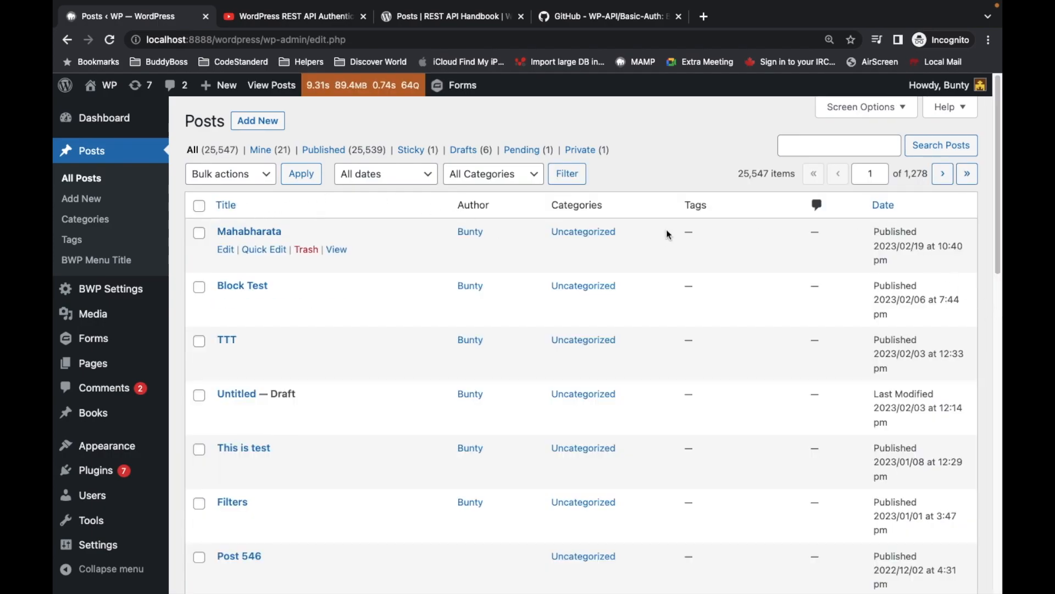
{"action": "mouse_move", "coordinate": [452, 232]}
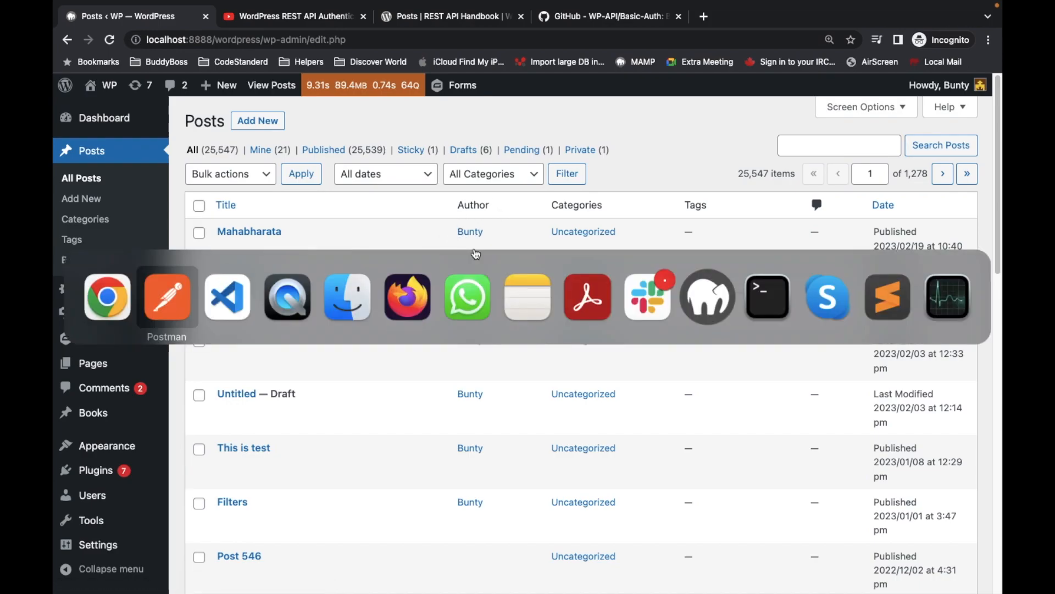
- Retitle the post param to 'Ramayana by API' and send, getting 201 Created as post 26658
{"action": "left_click", "coordinate": [167, 296]}
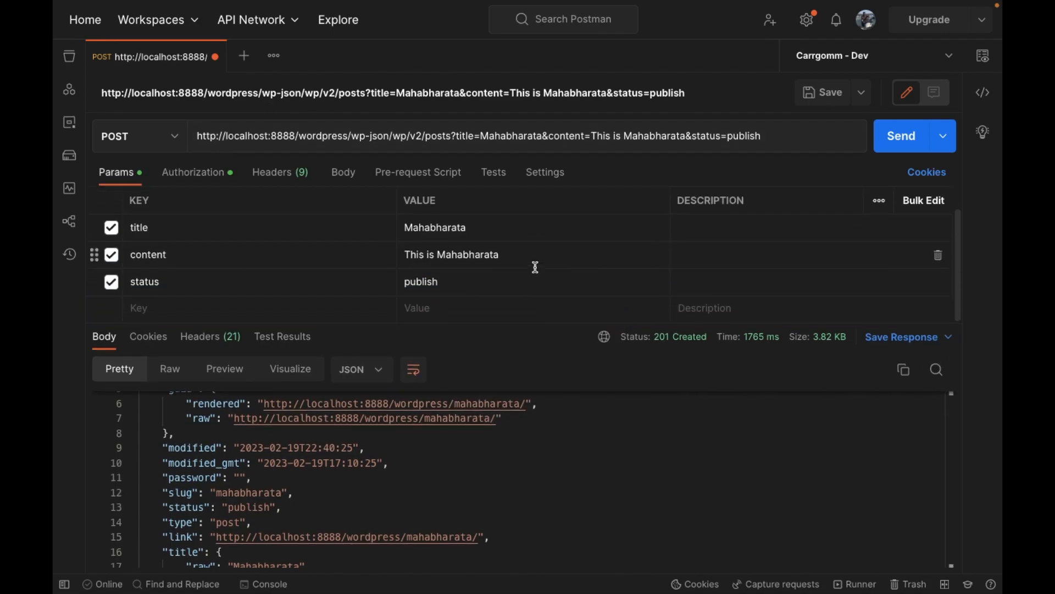
{"action": "double_click", "coordinate": [435, 228]}
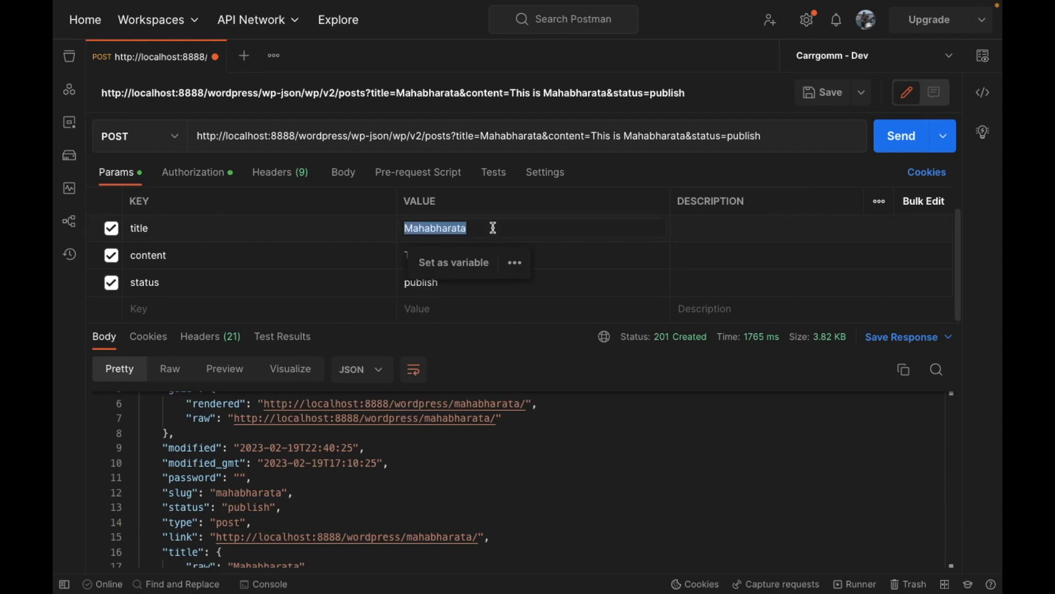
{"action": "type", "text": "Ramayana by A"}
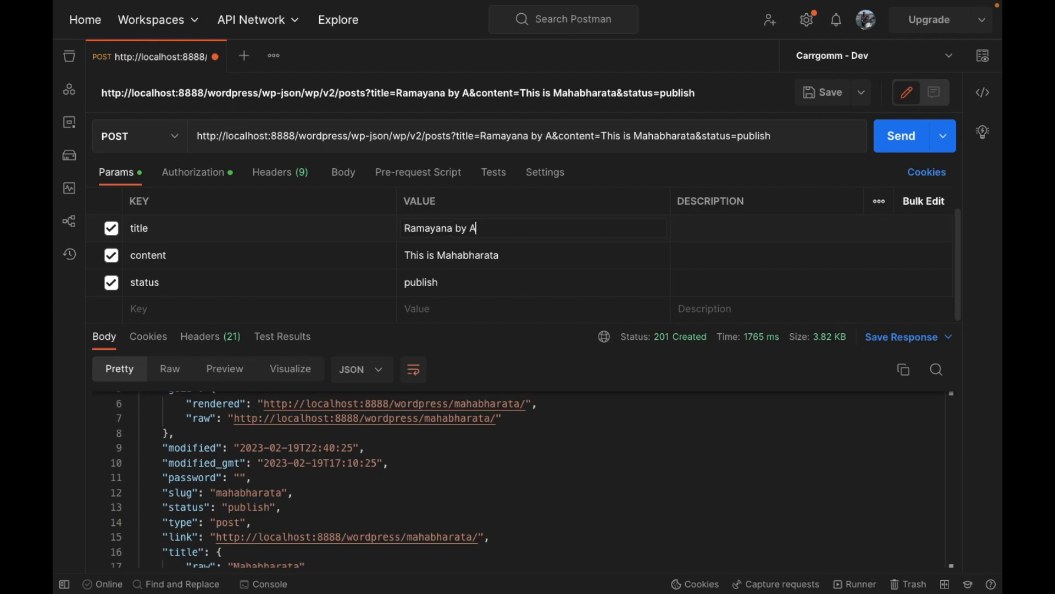
{"action": "type", "text": "PI"}
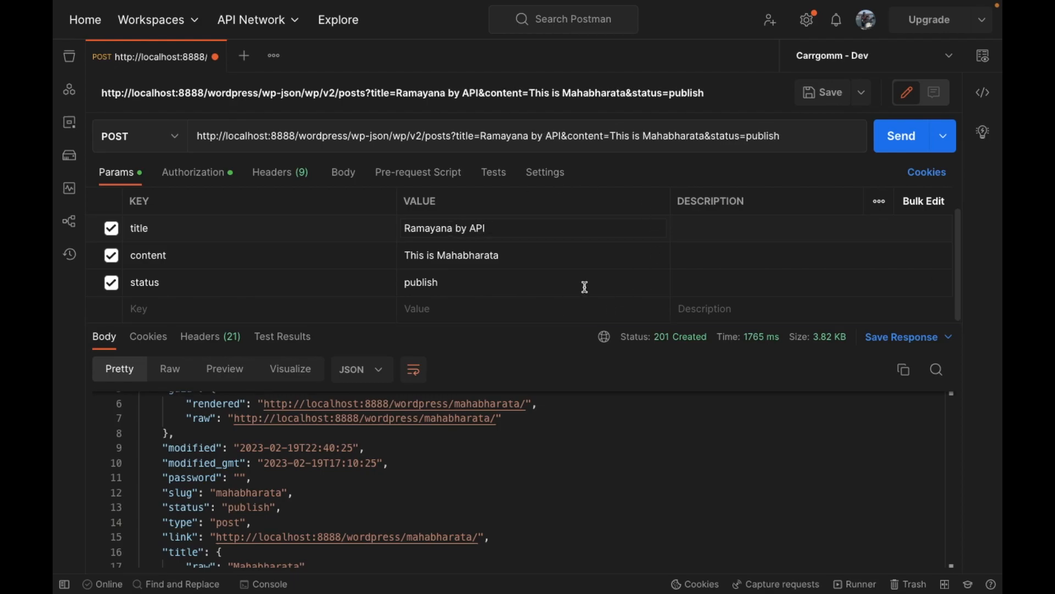
{"action": "left_click", "coordinate": [900, 135]}
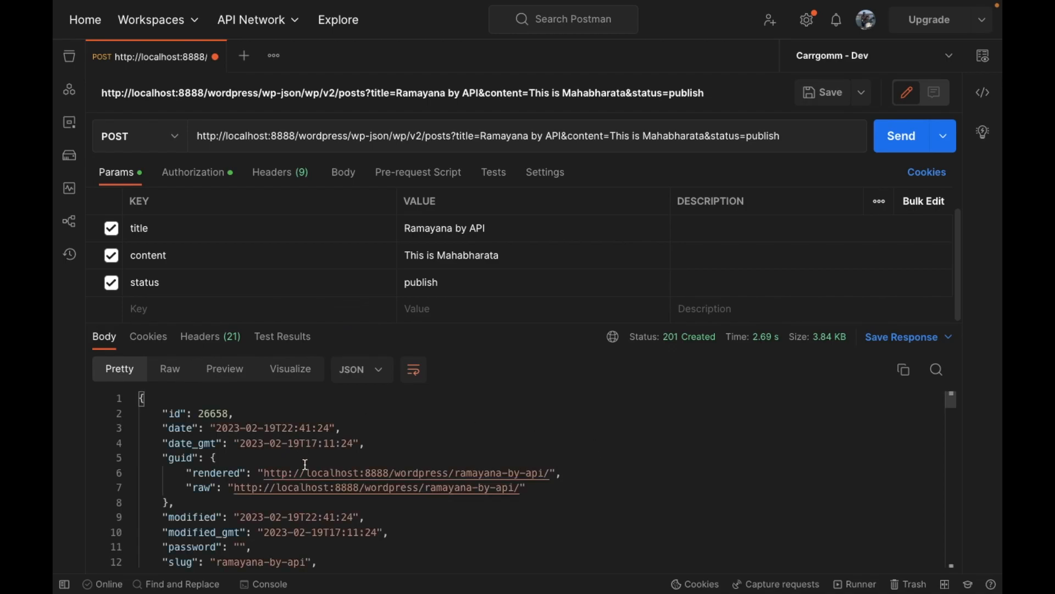
{"action": "scroll", "scroll_direction": "down", "scroll_amount": 3}
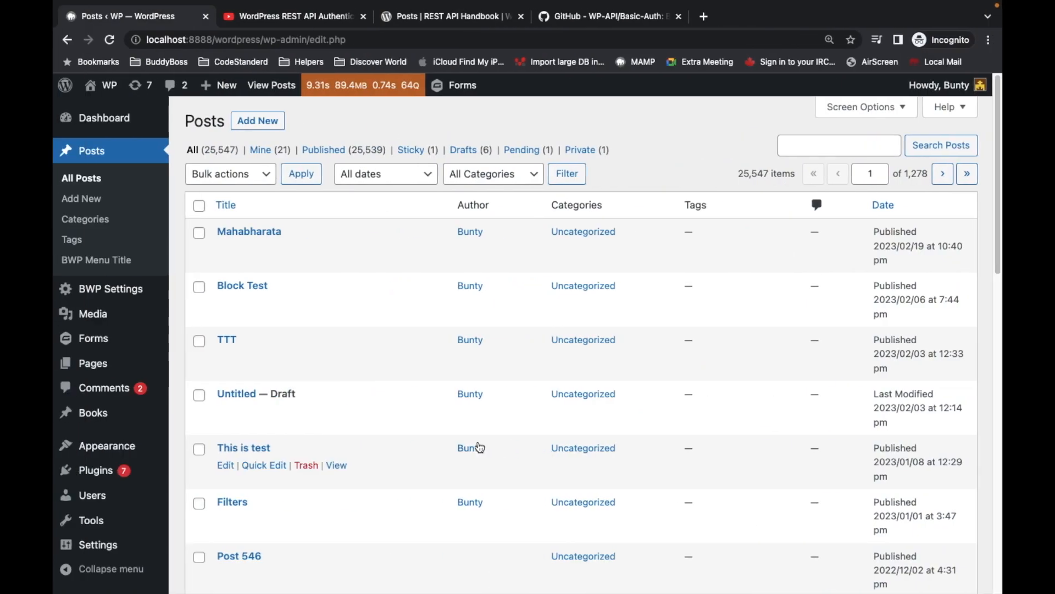
{"action": "mouse_move", "coordinate": [81, 182]}
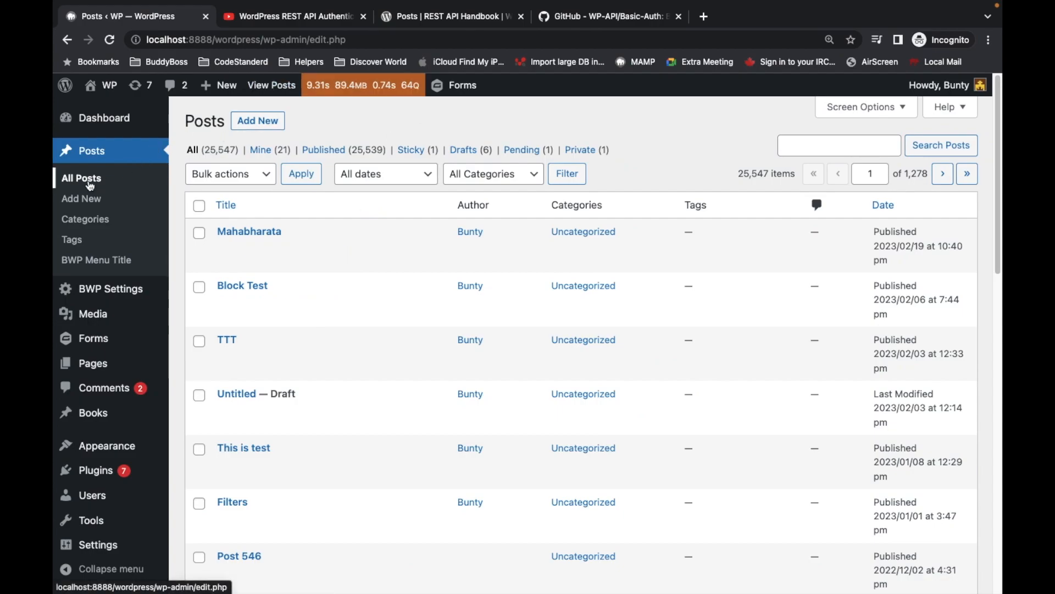
- Reload WordPress All Posts; Ramayana by API isn't listed yet
{"action": "left_click", "coordinate": [81, 177]}
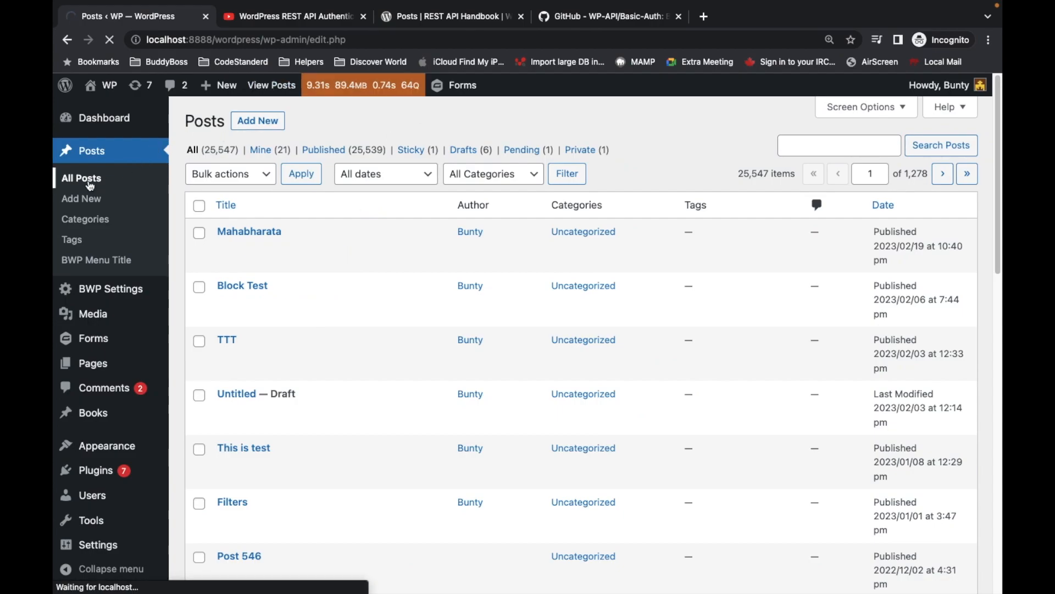